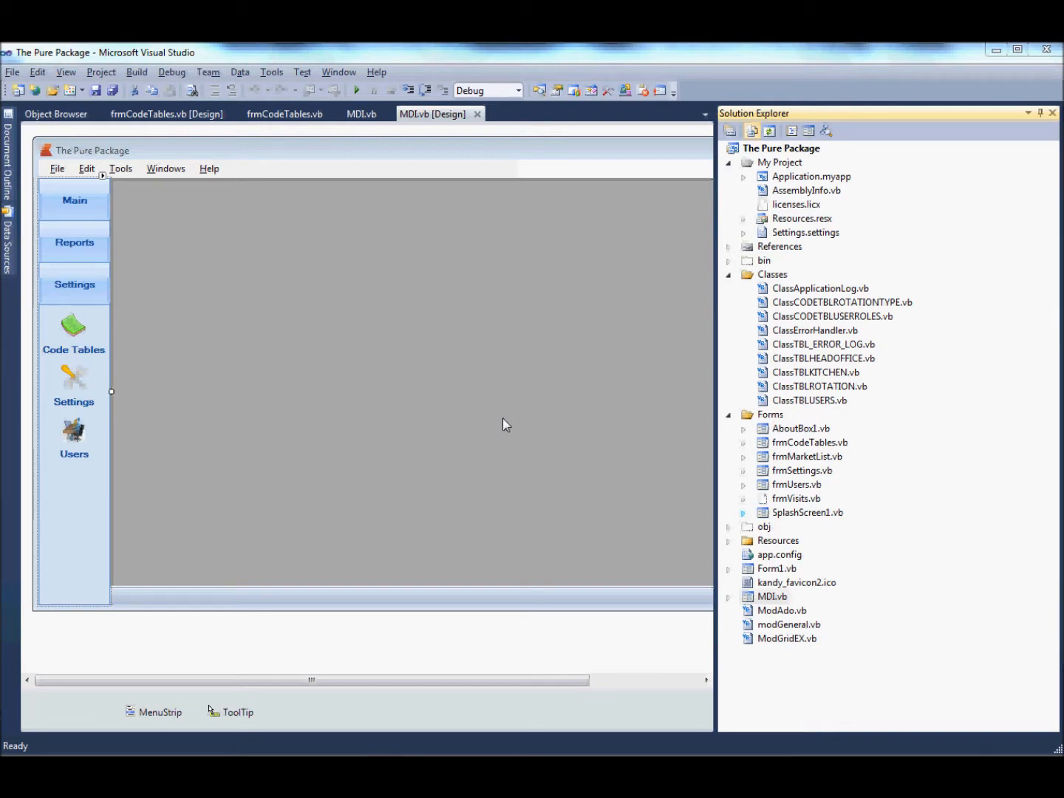
pyautogui.moveTo(703, 253)
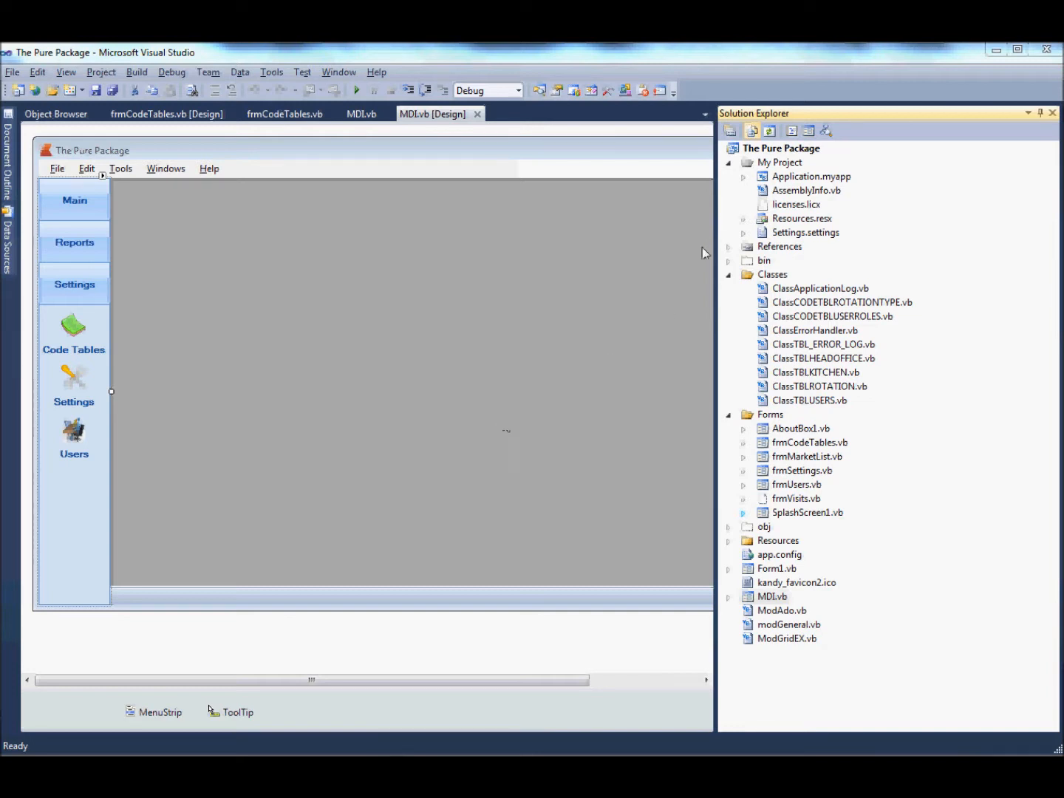
pyautogui.moveTo(794, 164)
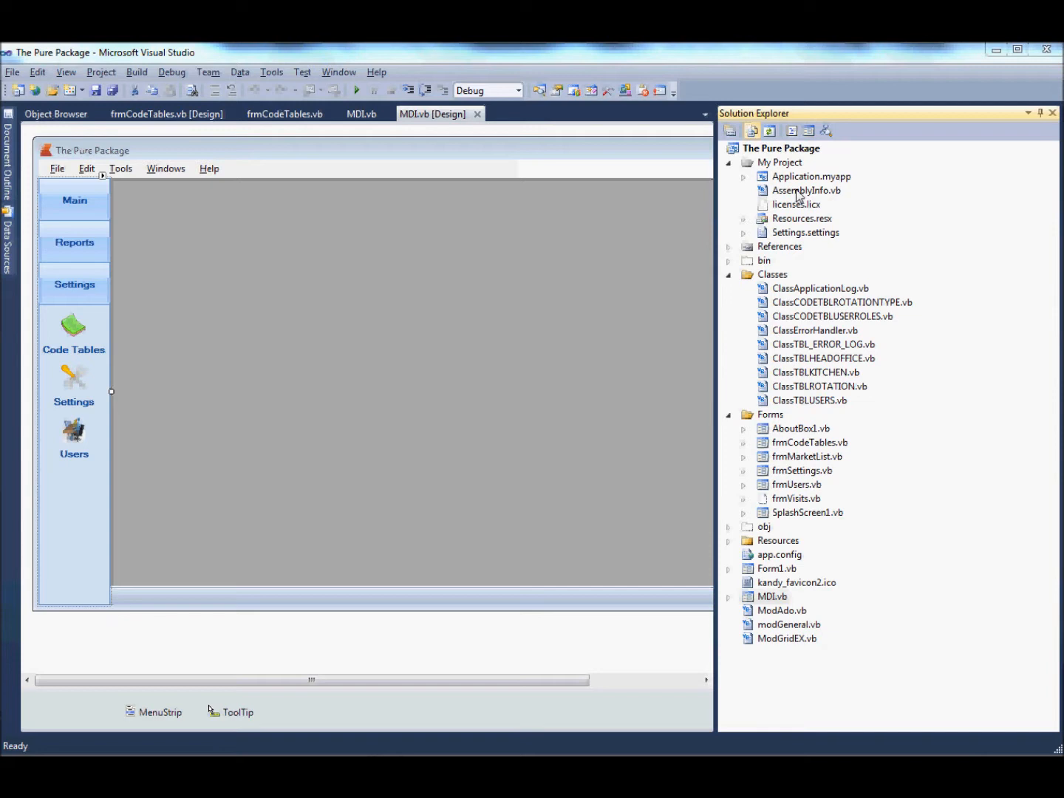
pyautogui.moveTo(790, 213)
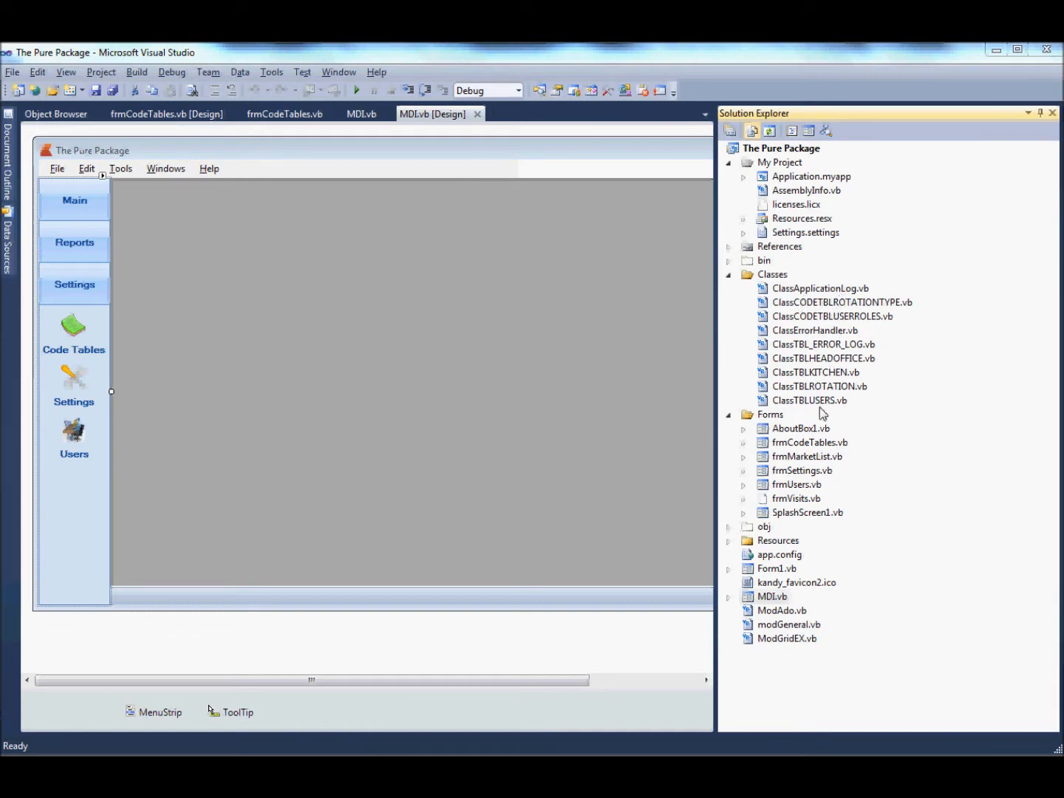
pyautogui.moveTo(837, 337)
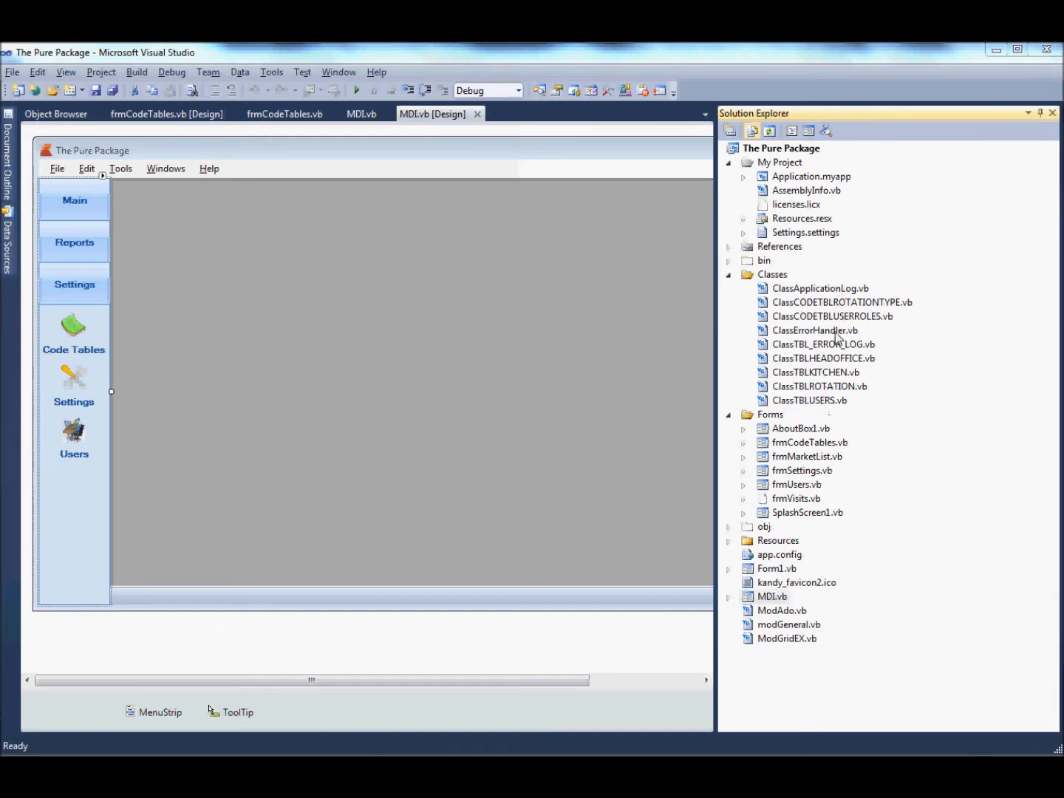
# Browse the class files in Solution Explorer and open ClassCODETBLROTATIONTYPE.vb
pyautogui.click(815, 331)
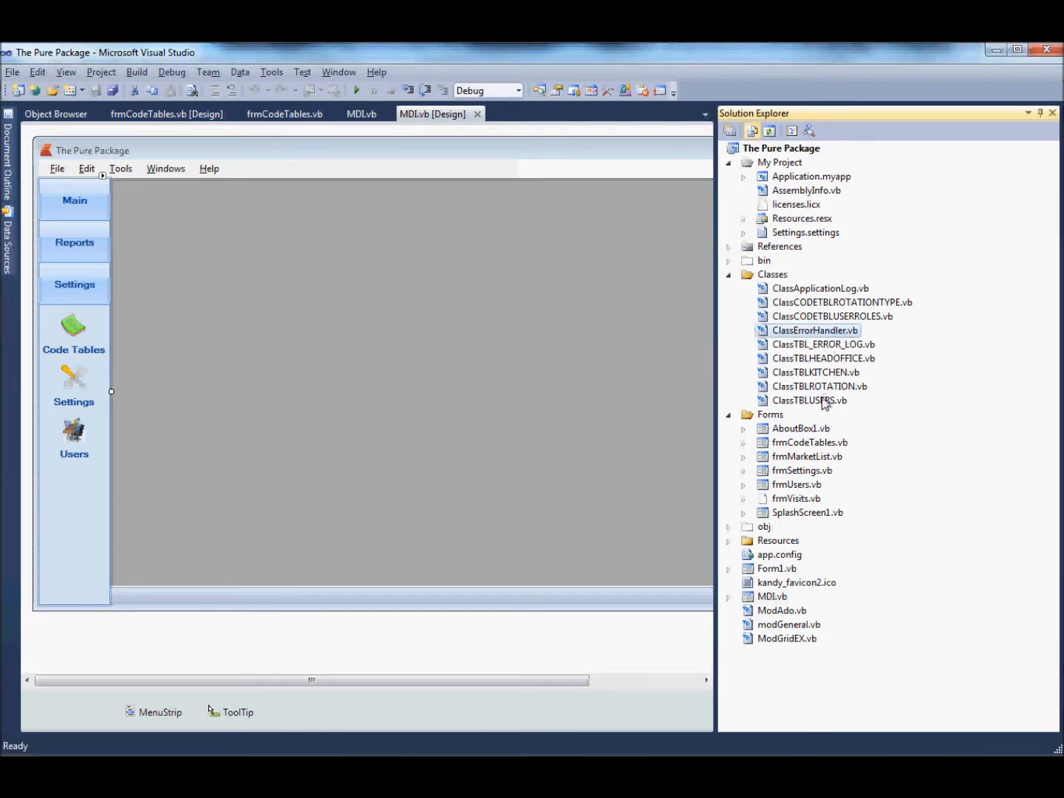
pyautogui.click(825, 359)
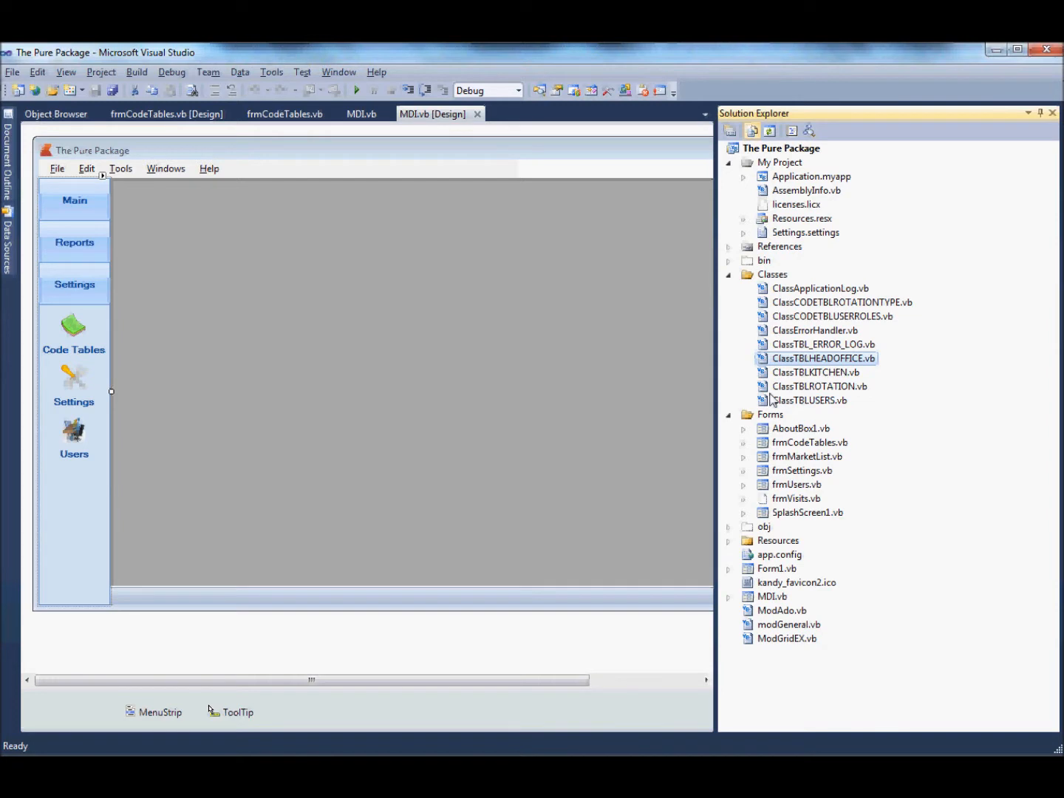
pyautogui.moveTo(770, 399)
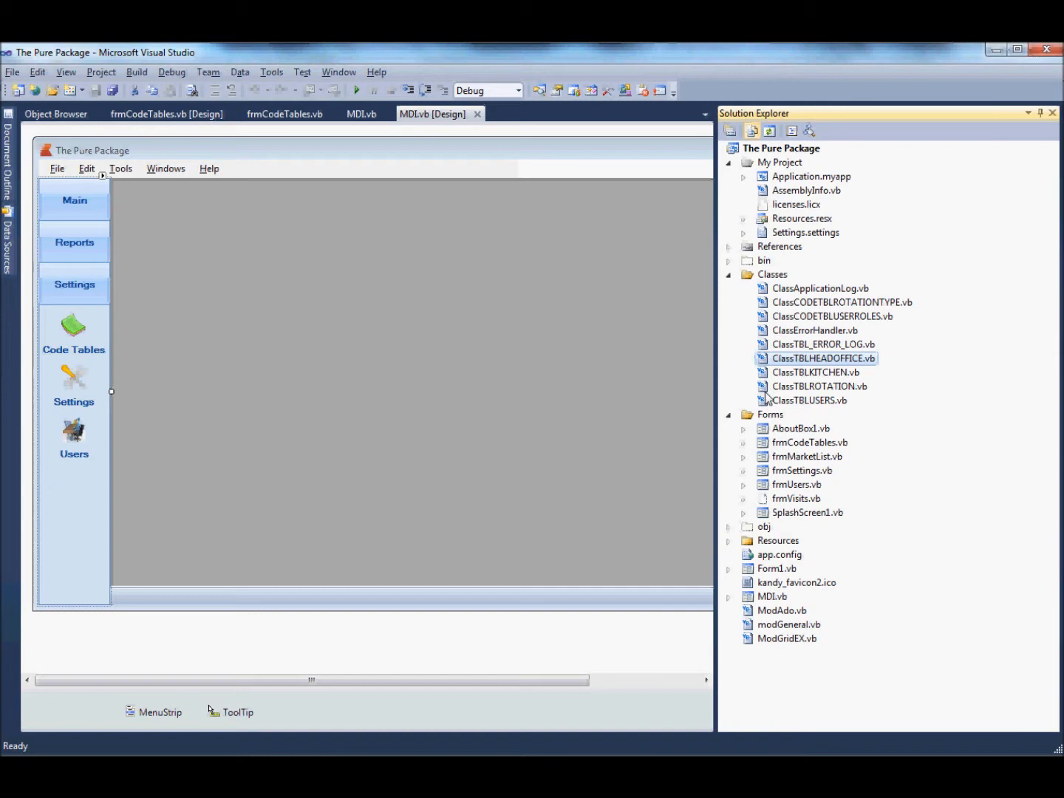
pyautogui.moveTo(741, 336)
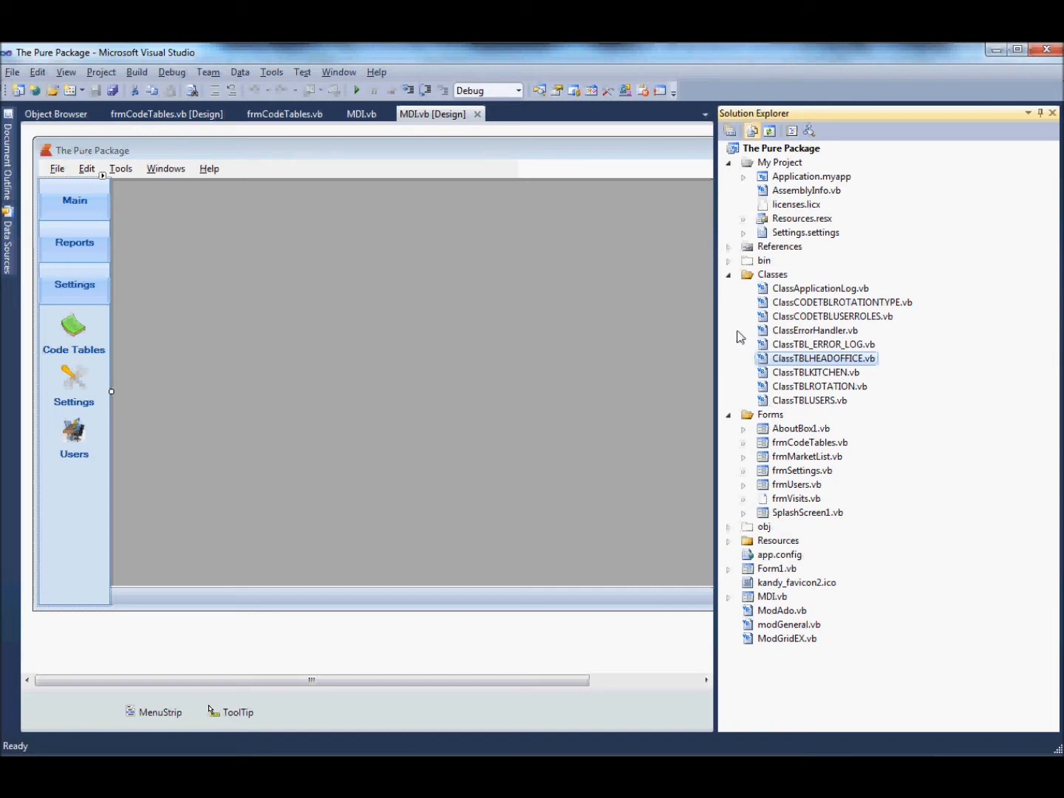
pyautogui.moveTo(767, 338)
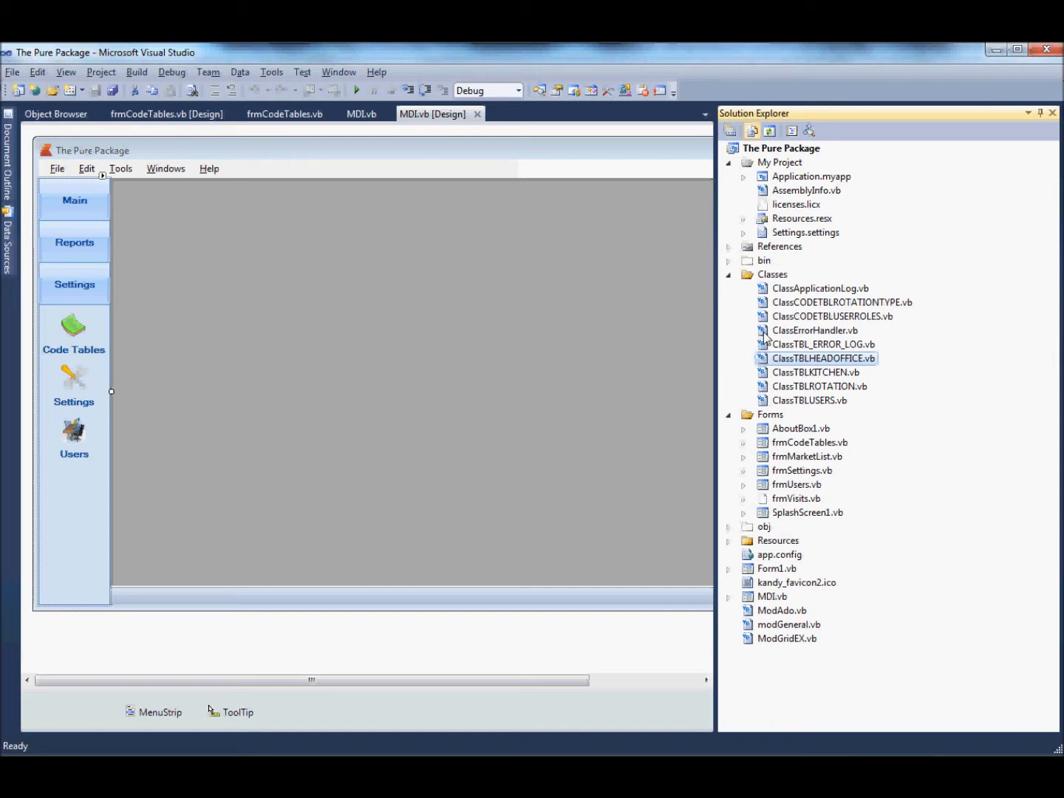
pyautogui.moveTo(730, 337)
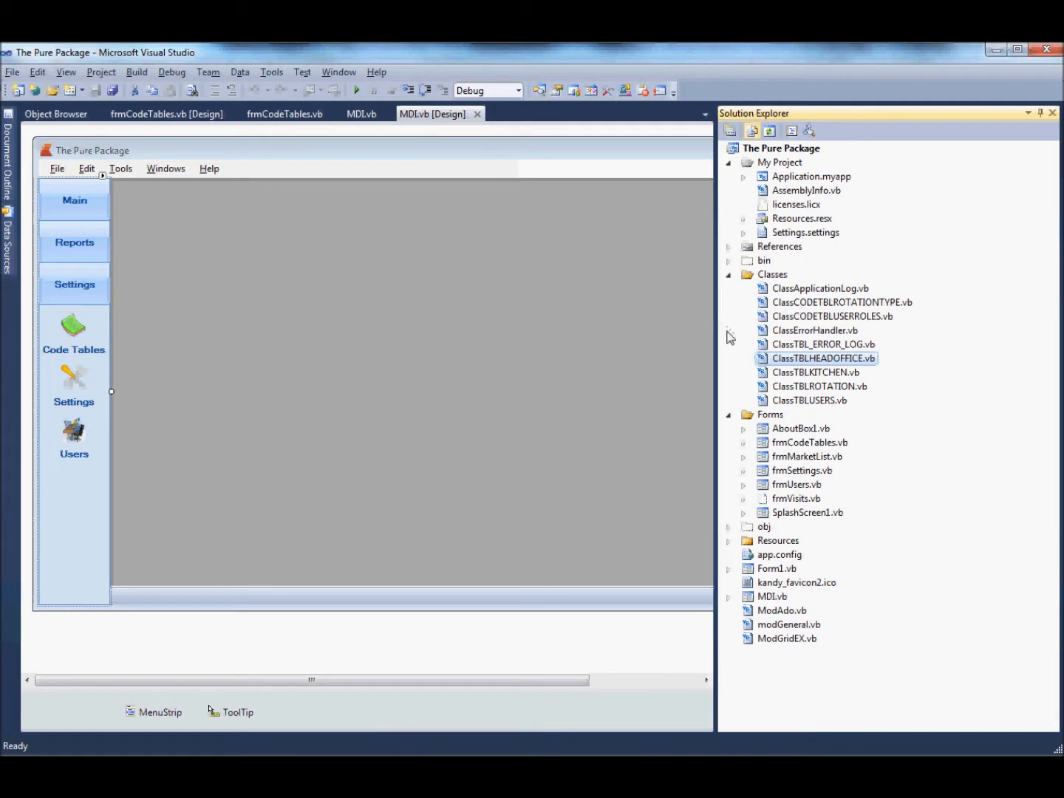
pyautogui.click(842, 302)
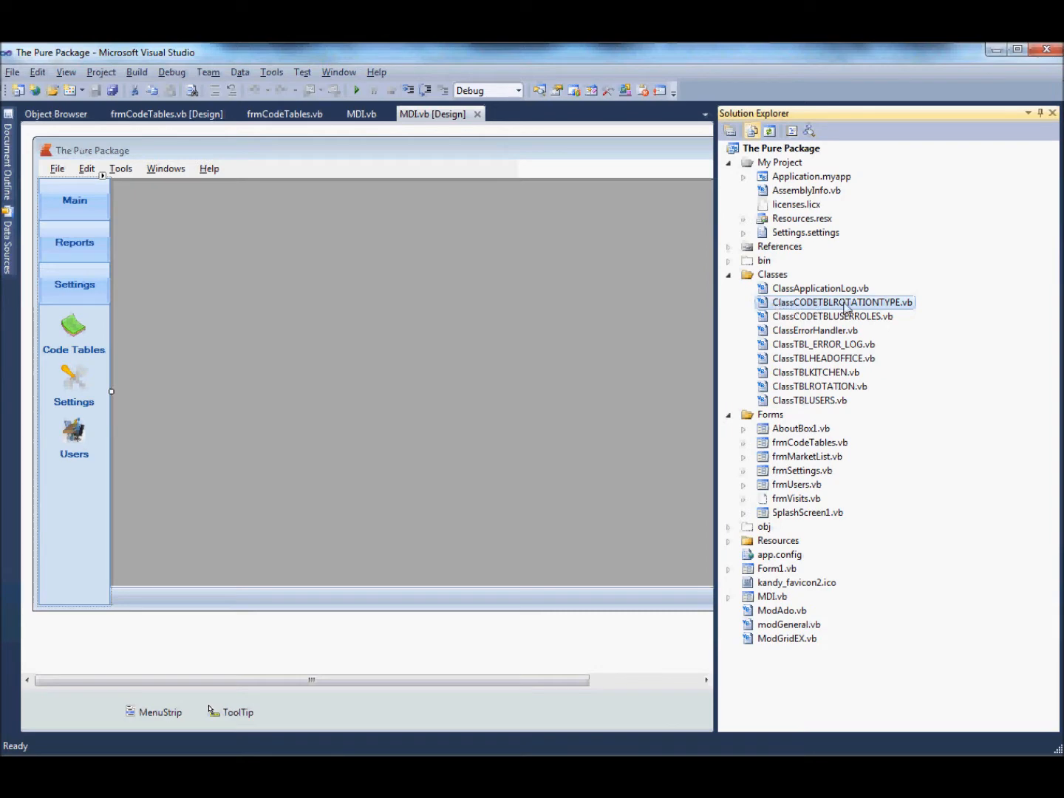
pyautogui.doubleClick(841, 301)
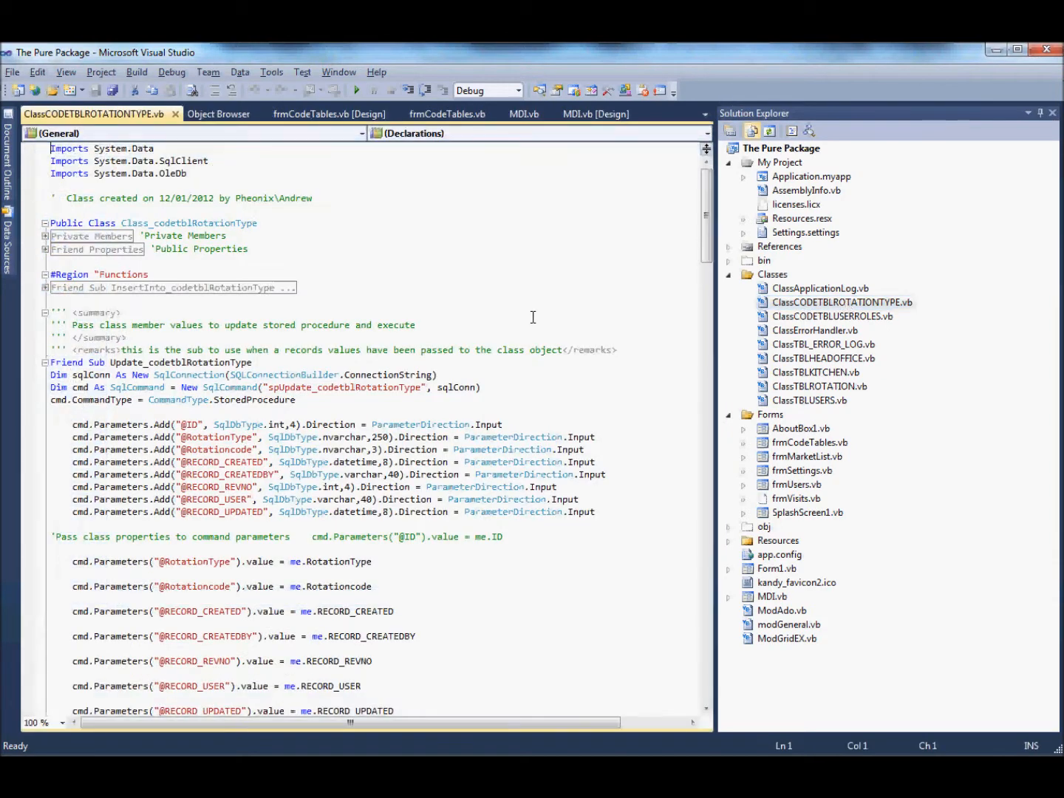
pyautogui.moveTo(33, 240)
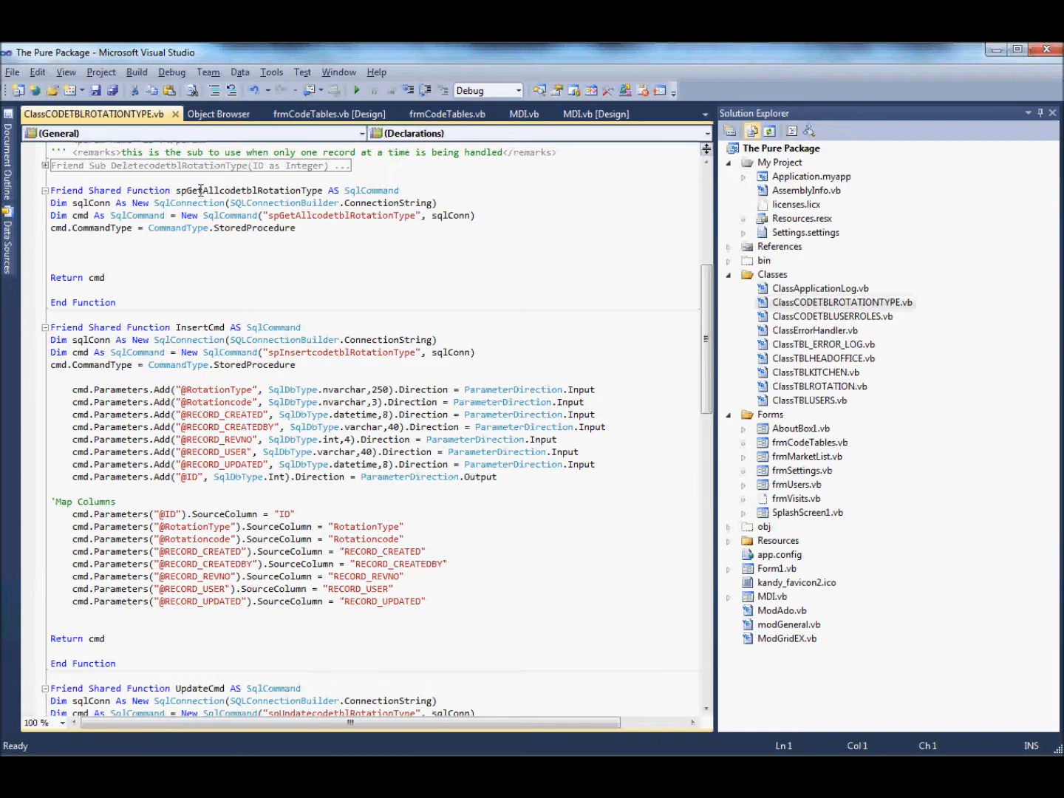
# Highlight spGetAllcodetblRotationType and read through the Insert, Update and Delete functions
pyautogui.doubleClick(207, 189)
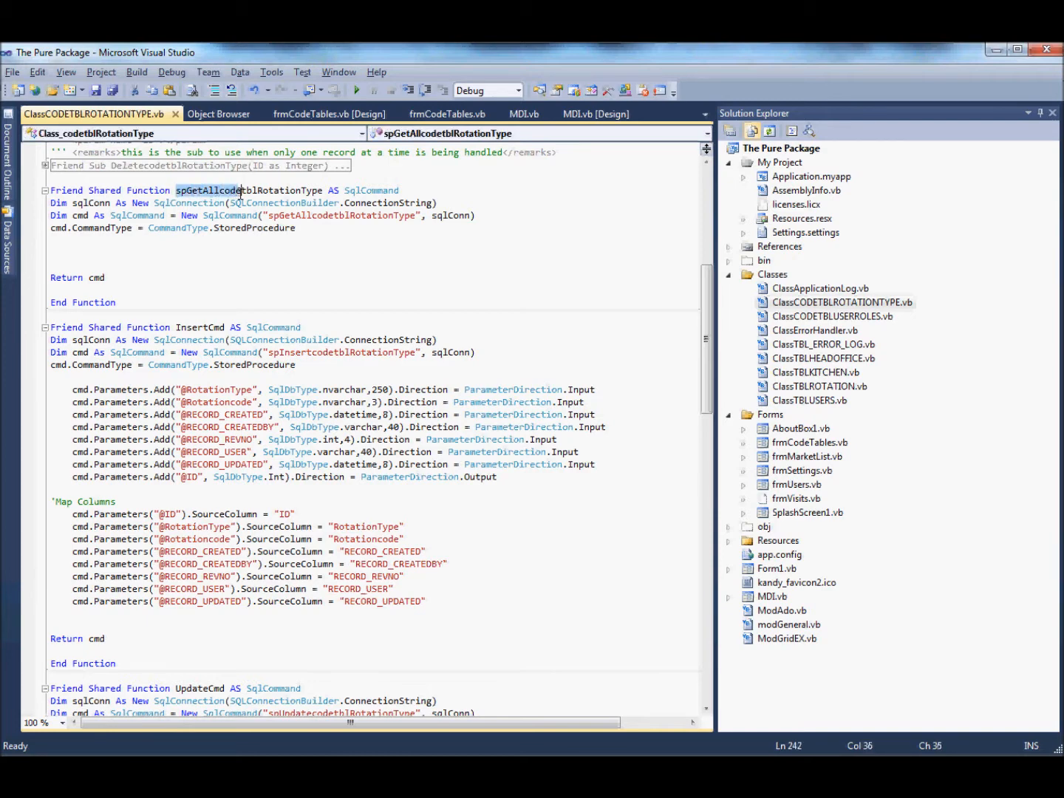
pyautogui.click(334, 223)
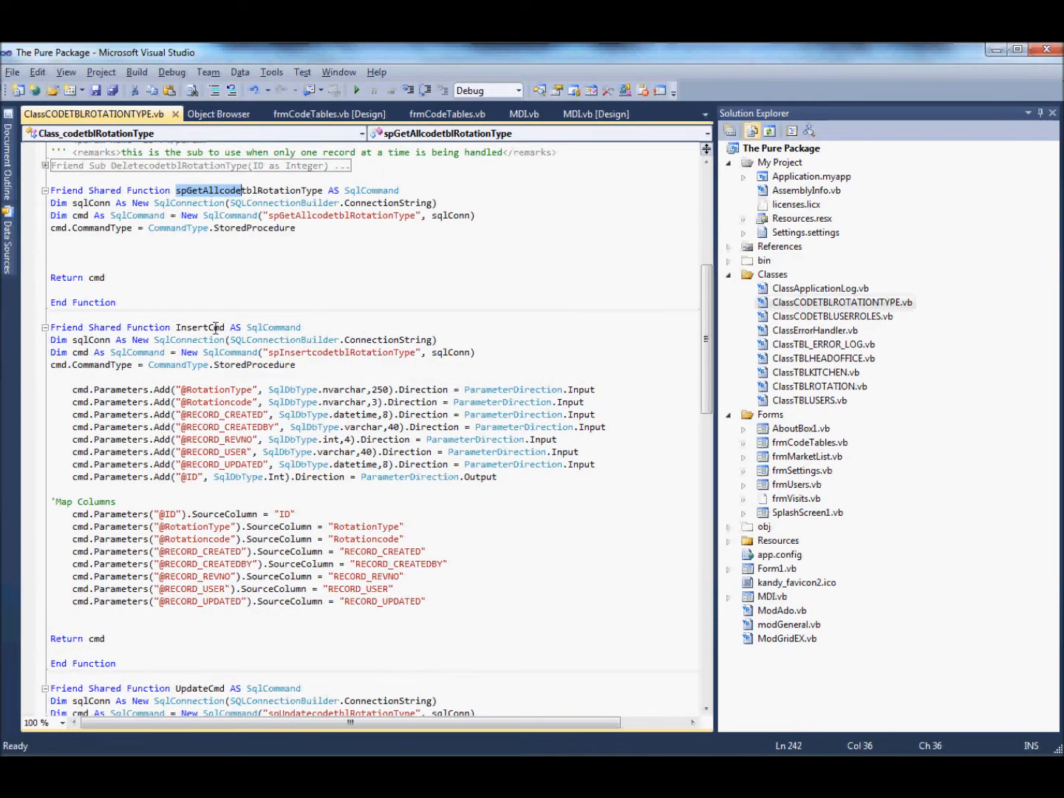
pyautogui.scroll(-3)
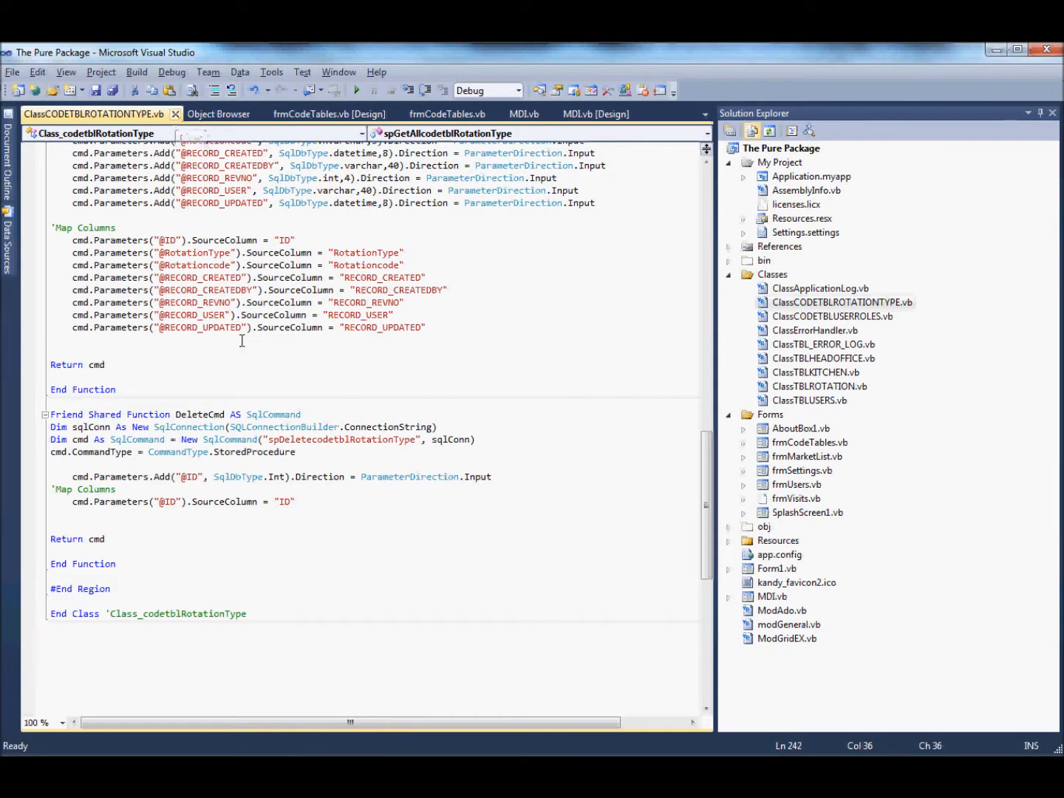
pyautogui.scroll(3)
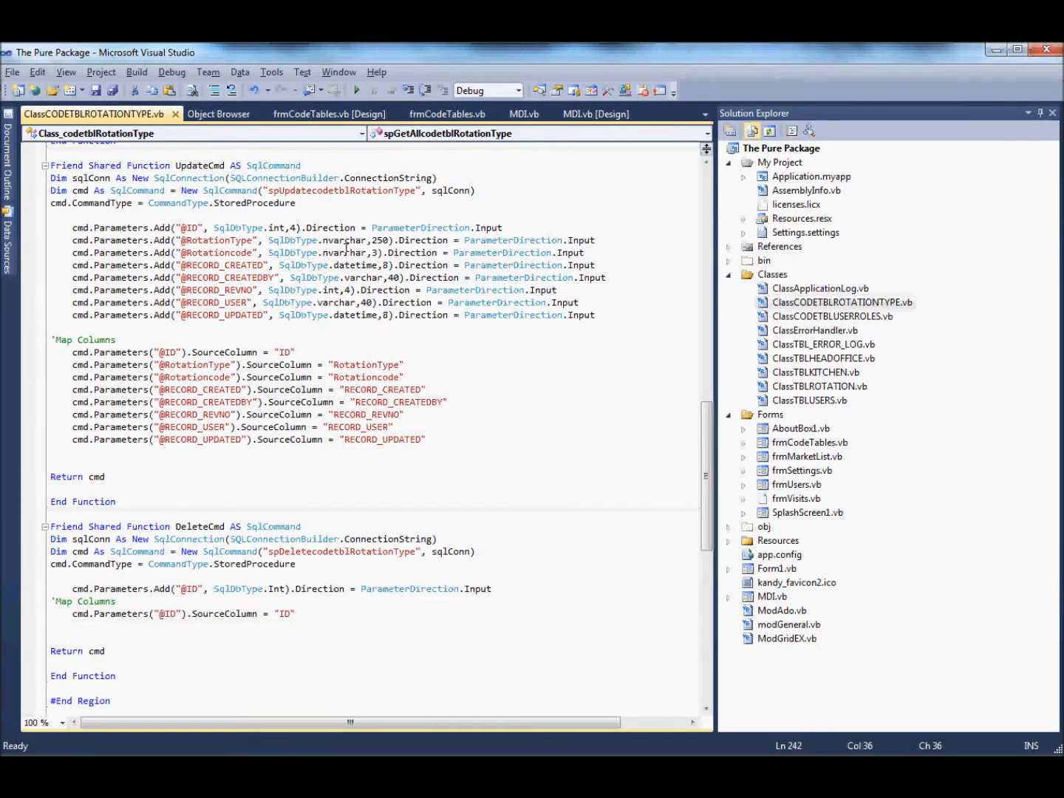
pyautogui.moveTo(249, 180)
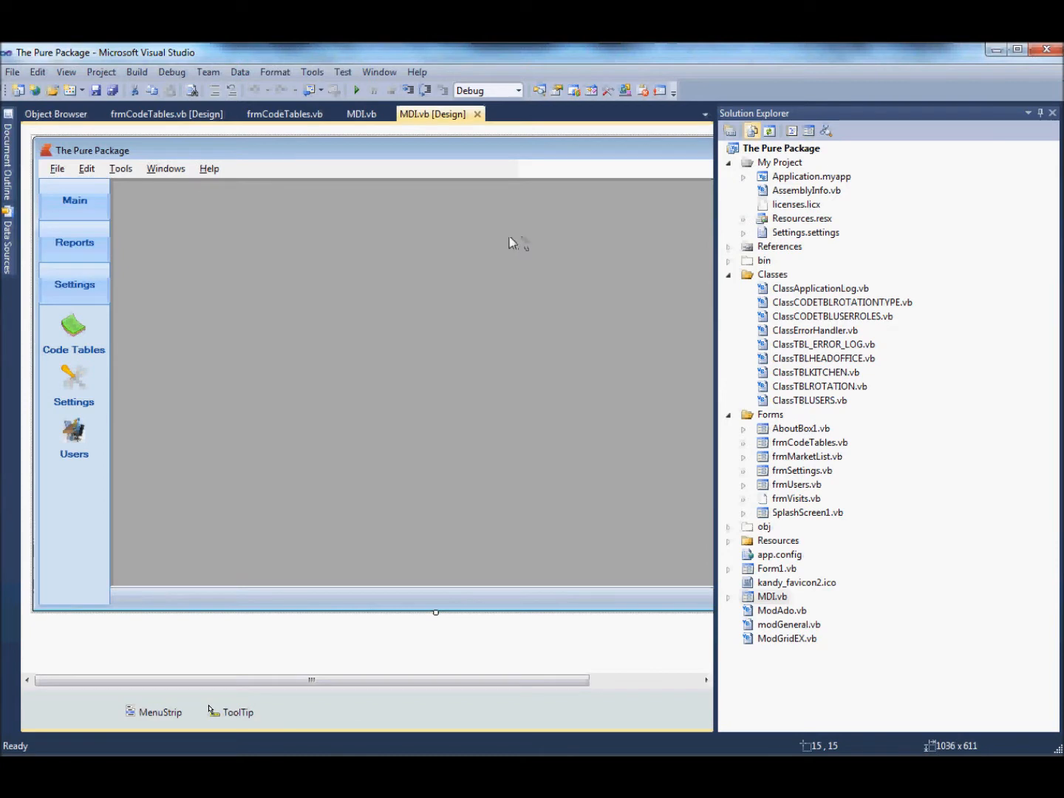
pyautogui.moveTo(433, 114)
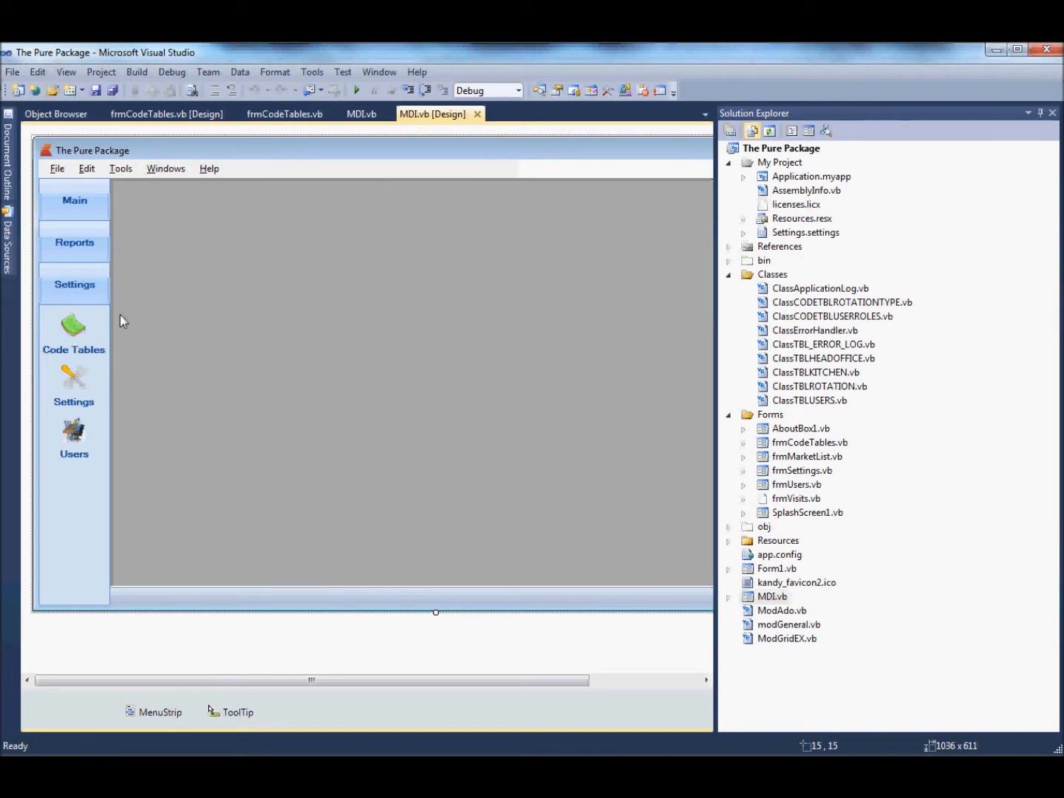
# Select the side ButtonBar on the MDI form designer
pyautogui.click(74, 200)
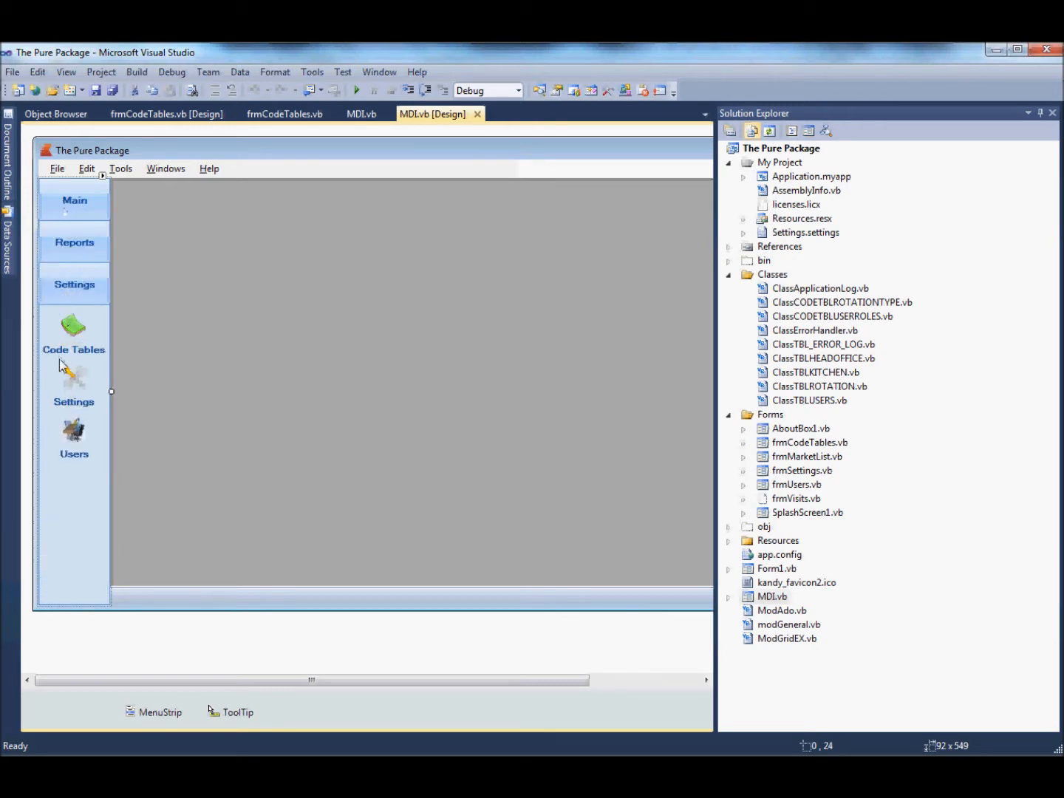
pyautogui.rightClick(72, 328)
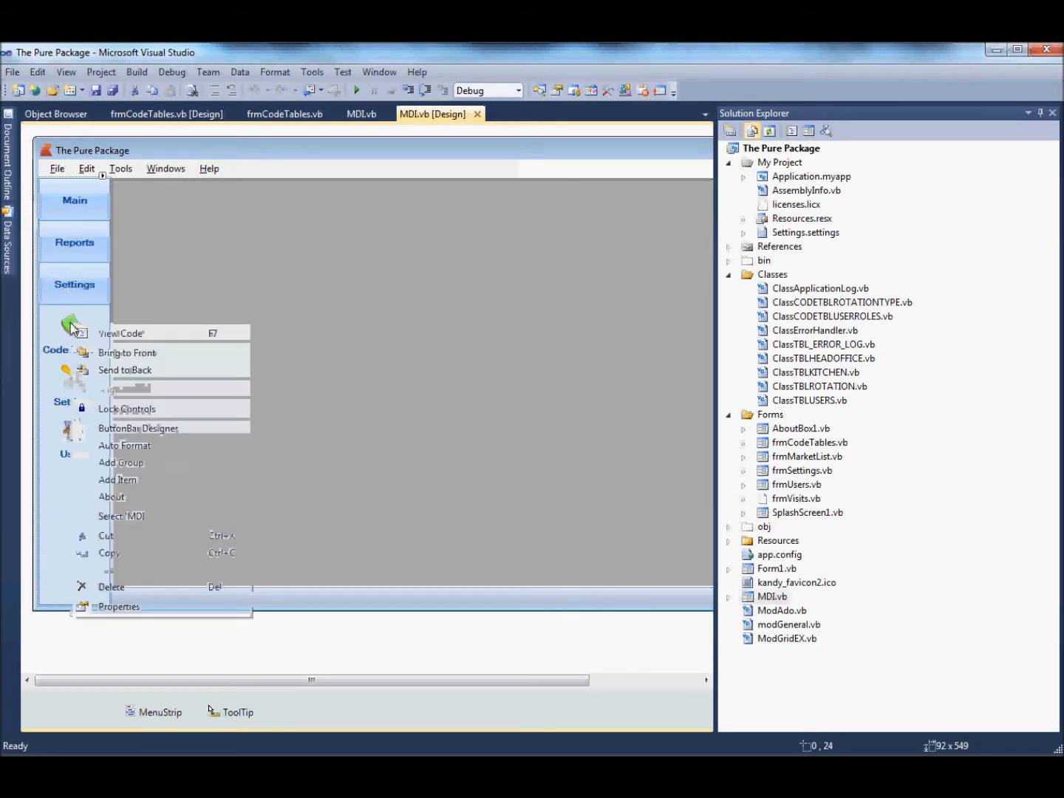
pyautogui.moveTo(139, 427)
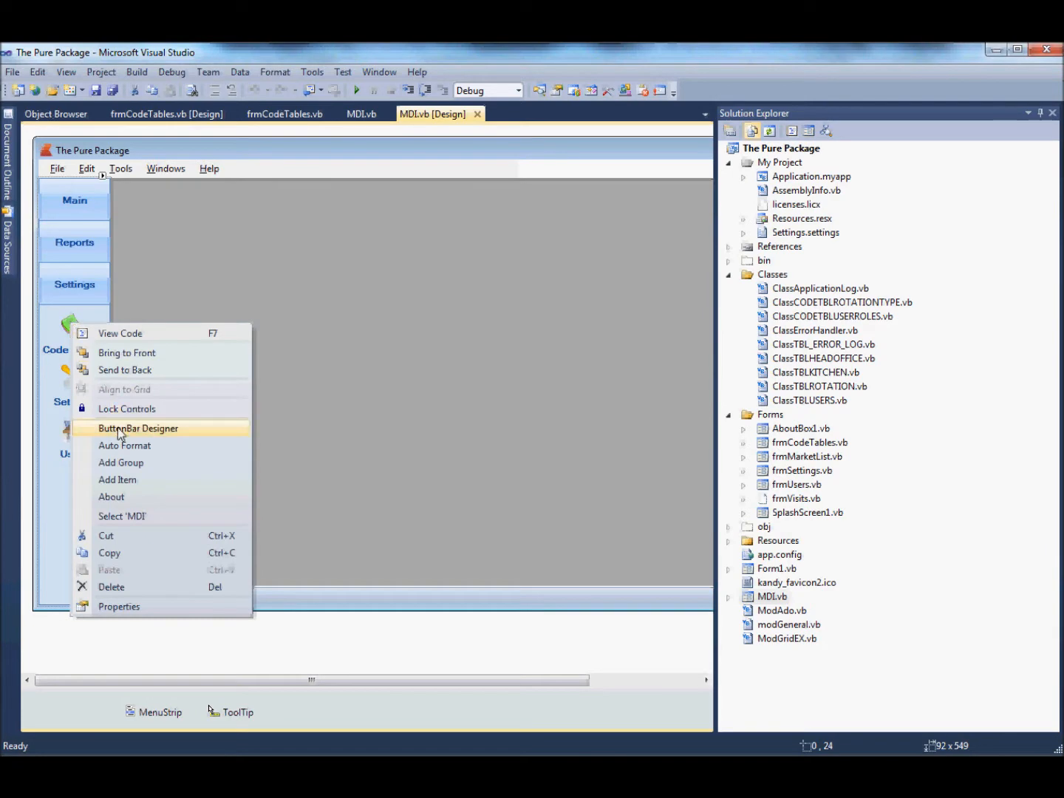
pyautogui.click(139, 428)
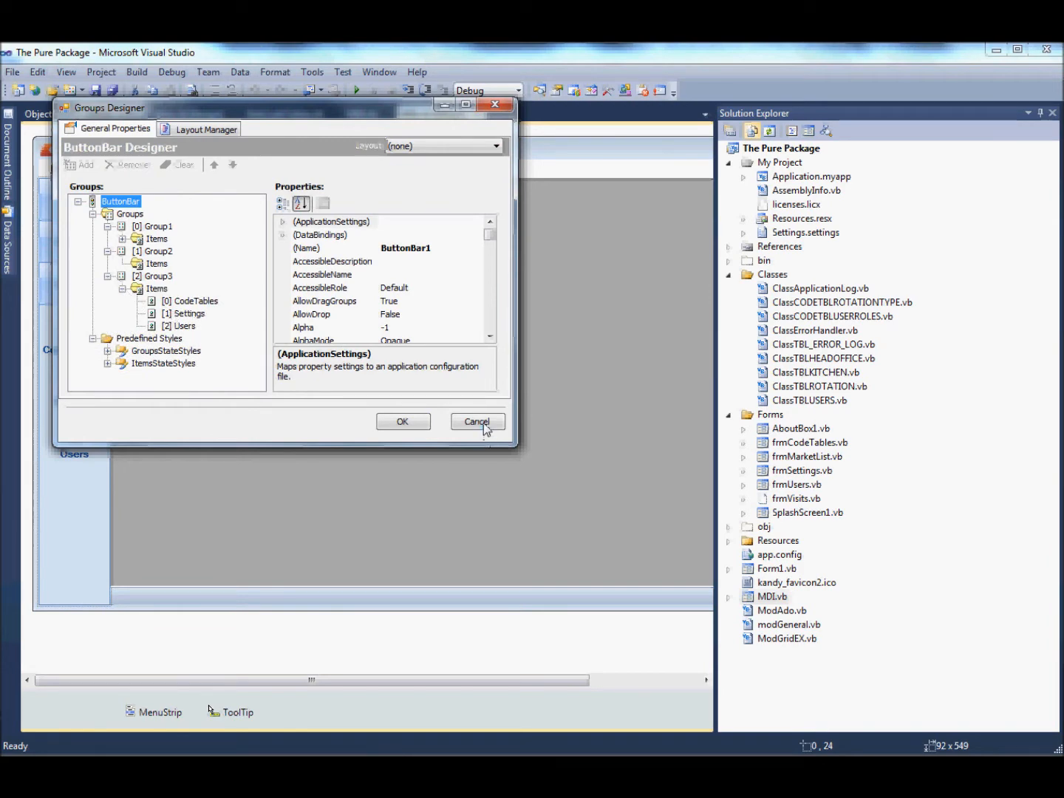
pyautogui.click(478, 421)
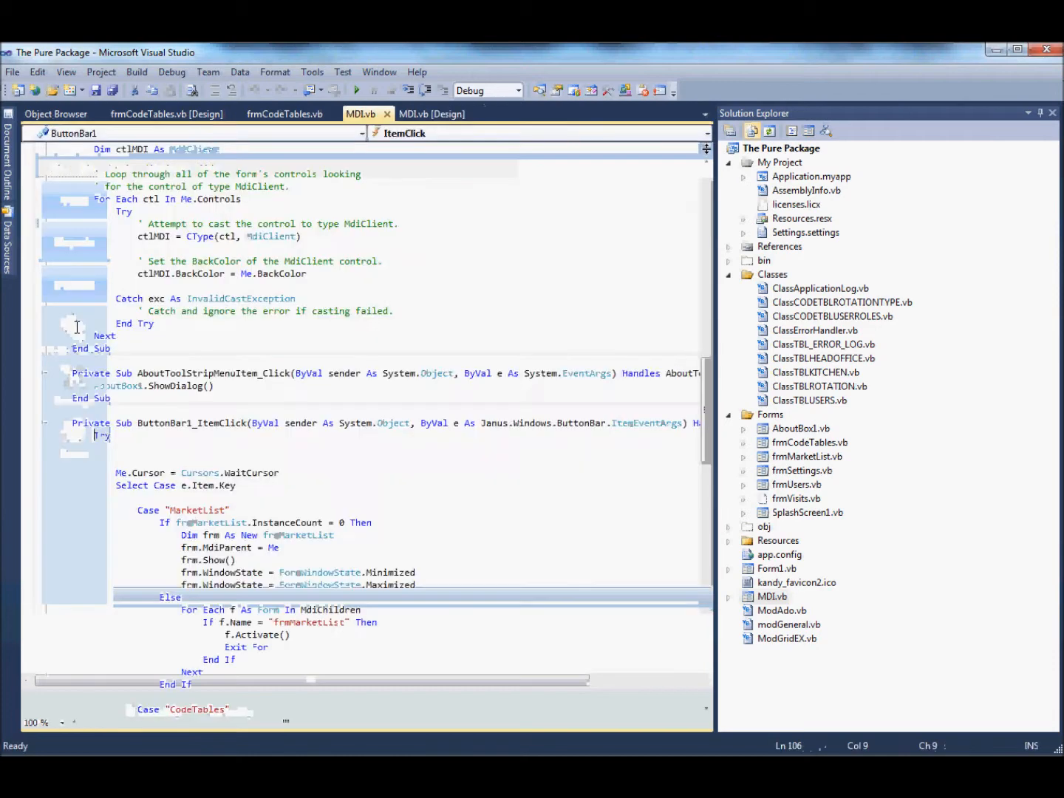
# Read ButtonBar1_ItemClick's CodeTables case, then return to the MDI.vb [Design] view
pyautogui.scroll(-3)
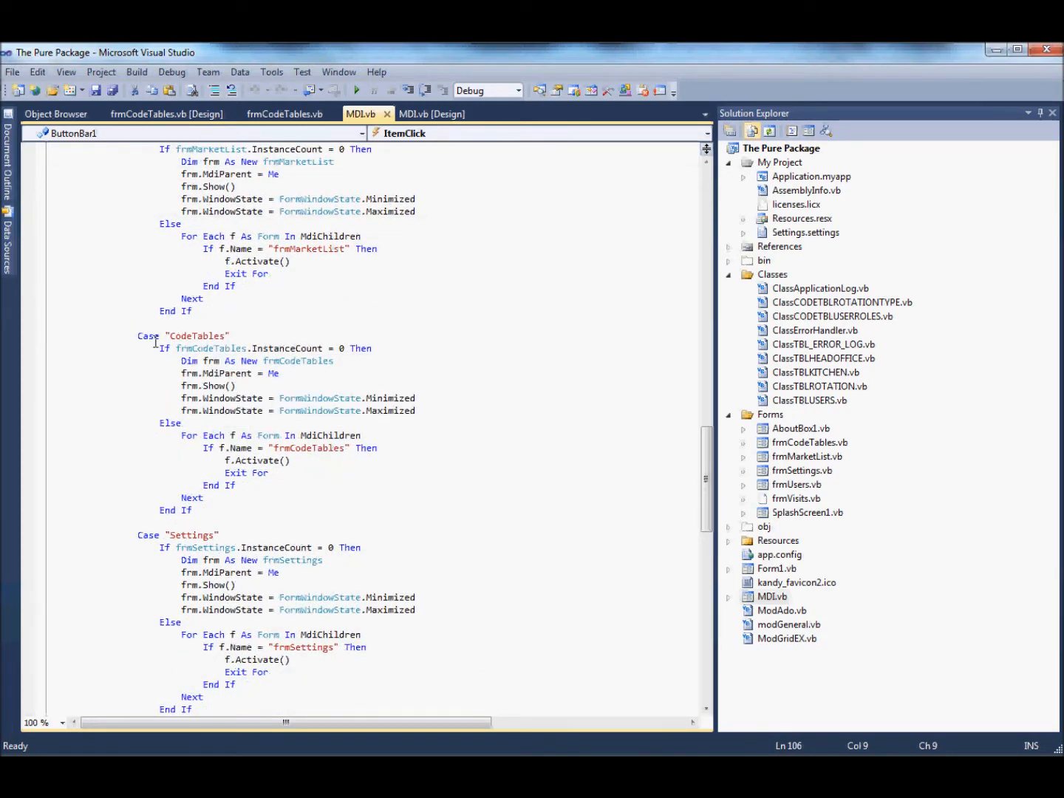
pyautogui.scroll(-3)
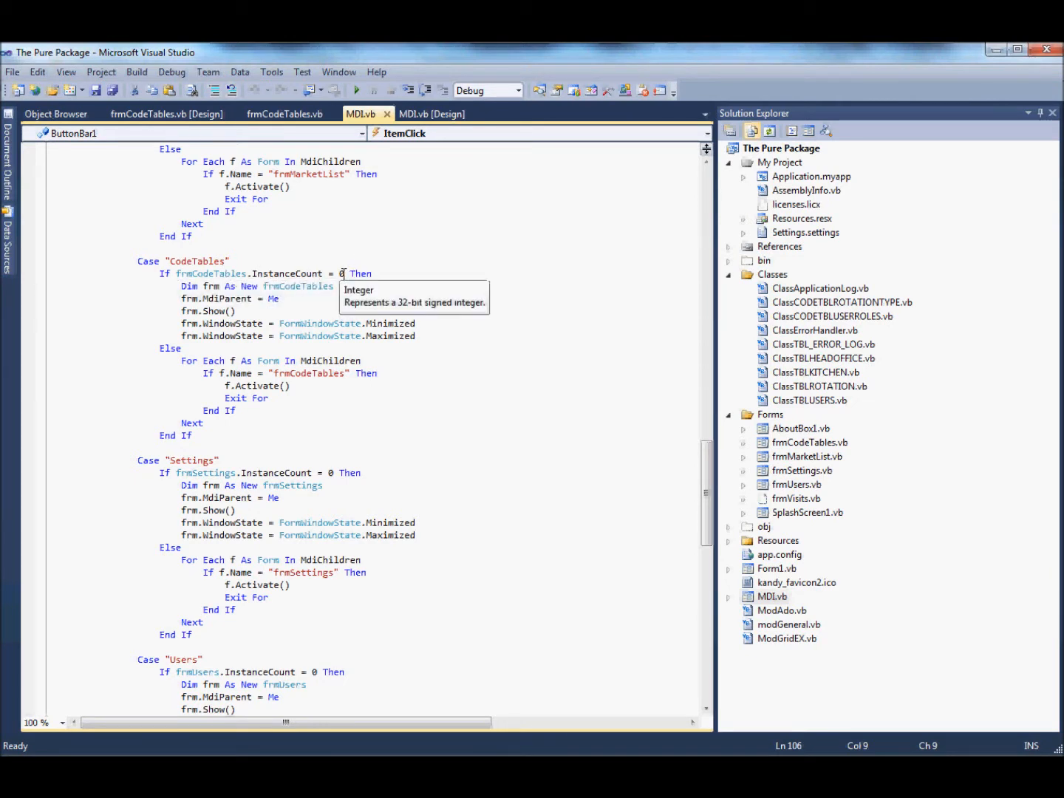
pyautogui.moveTo(176, 286)
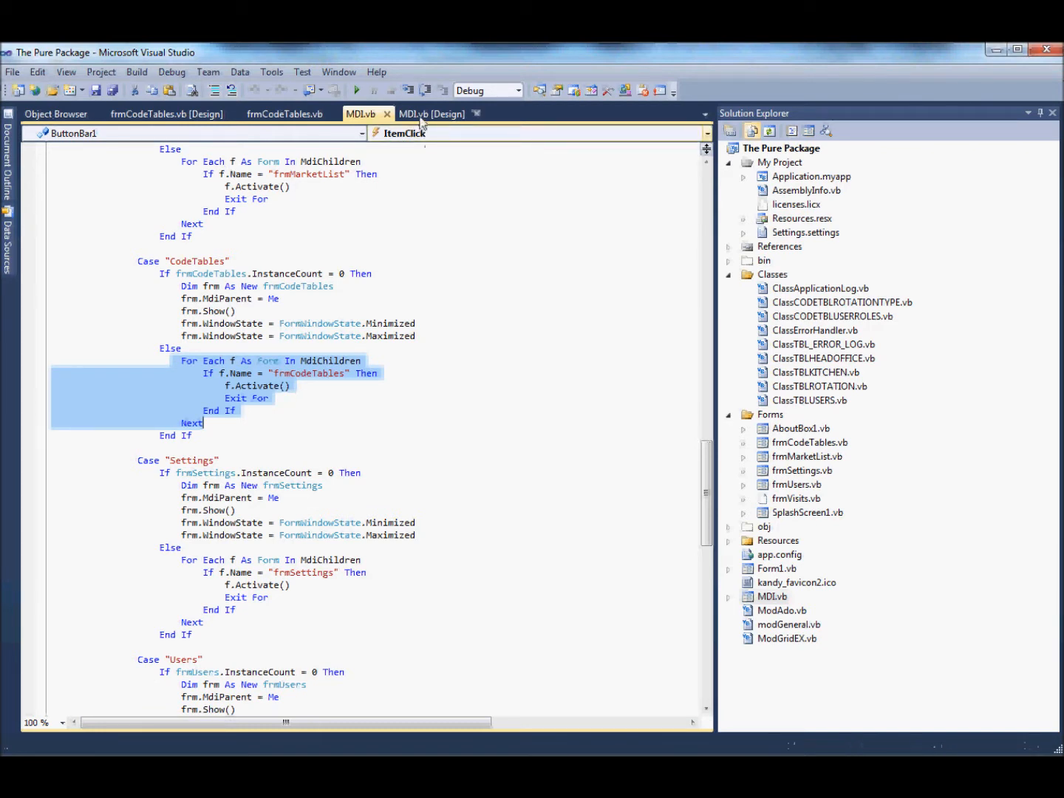
pyautogui.click(432, 114)
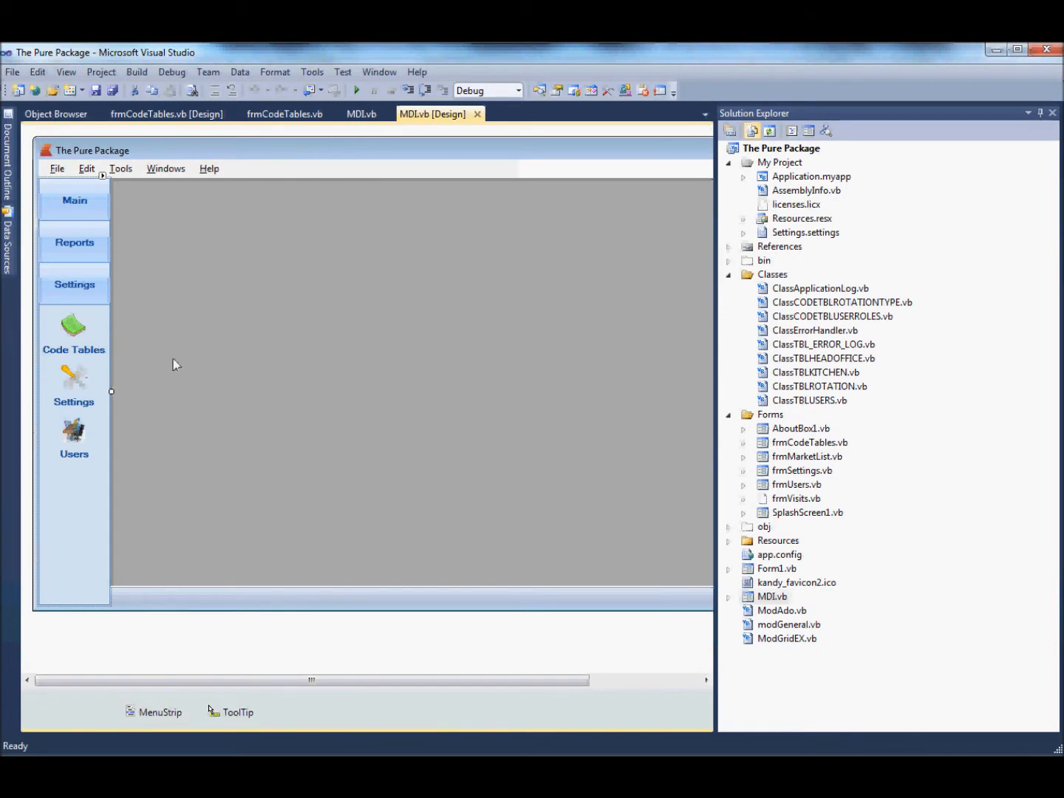
pyautogui.moveTo(66, 340)
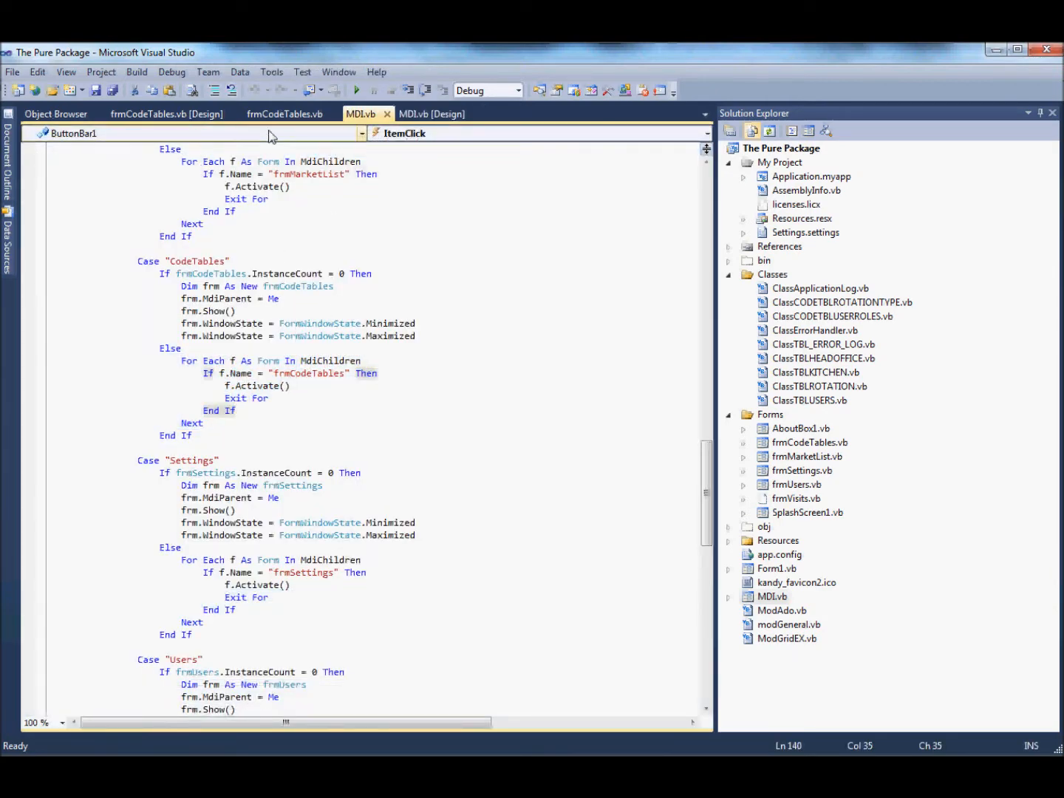
# Retitle the frmCodeTables tab control's page 0 from 'Rotation' to 'Rotation Type'
pyautogui.click(284, 114)
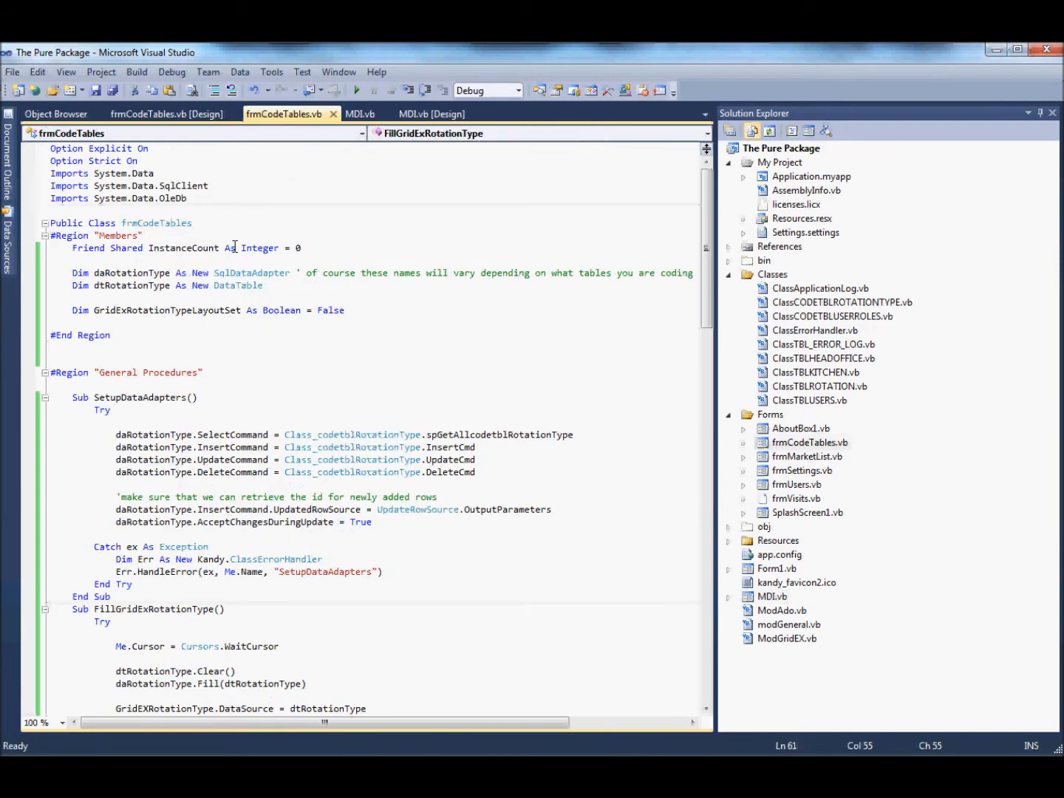
pyautogui.click(166, 114)
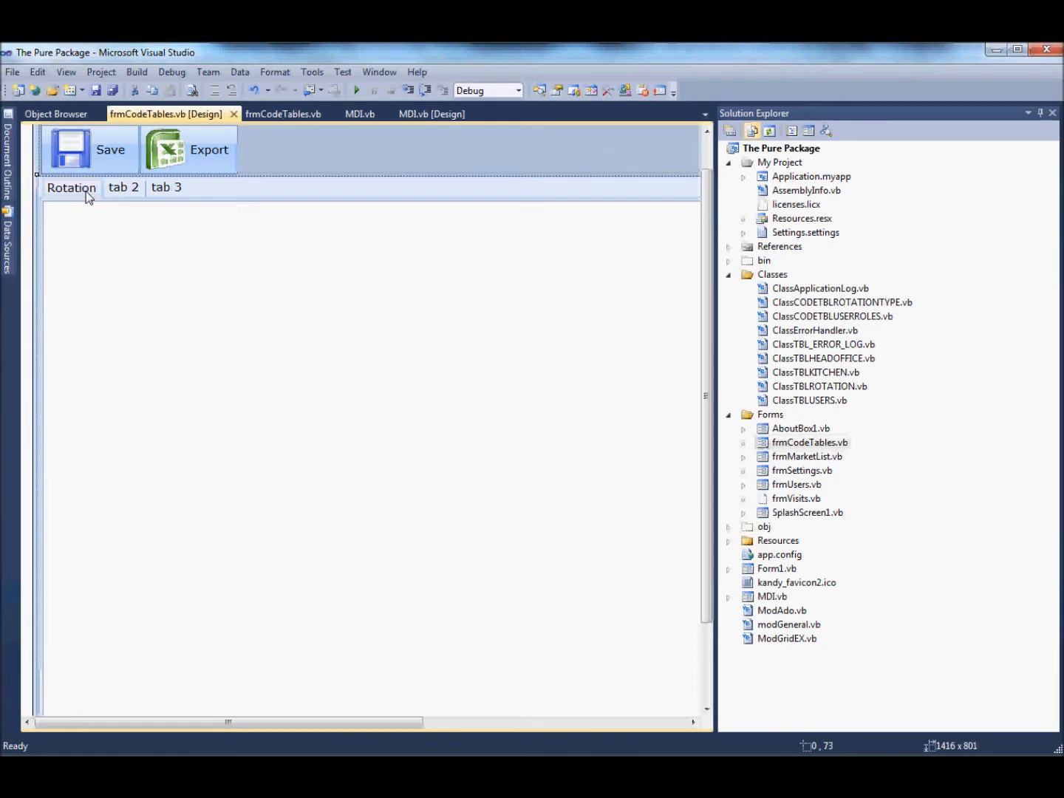
pyautogui.rightClick(88, 195)
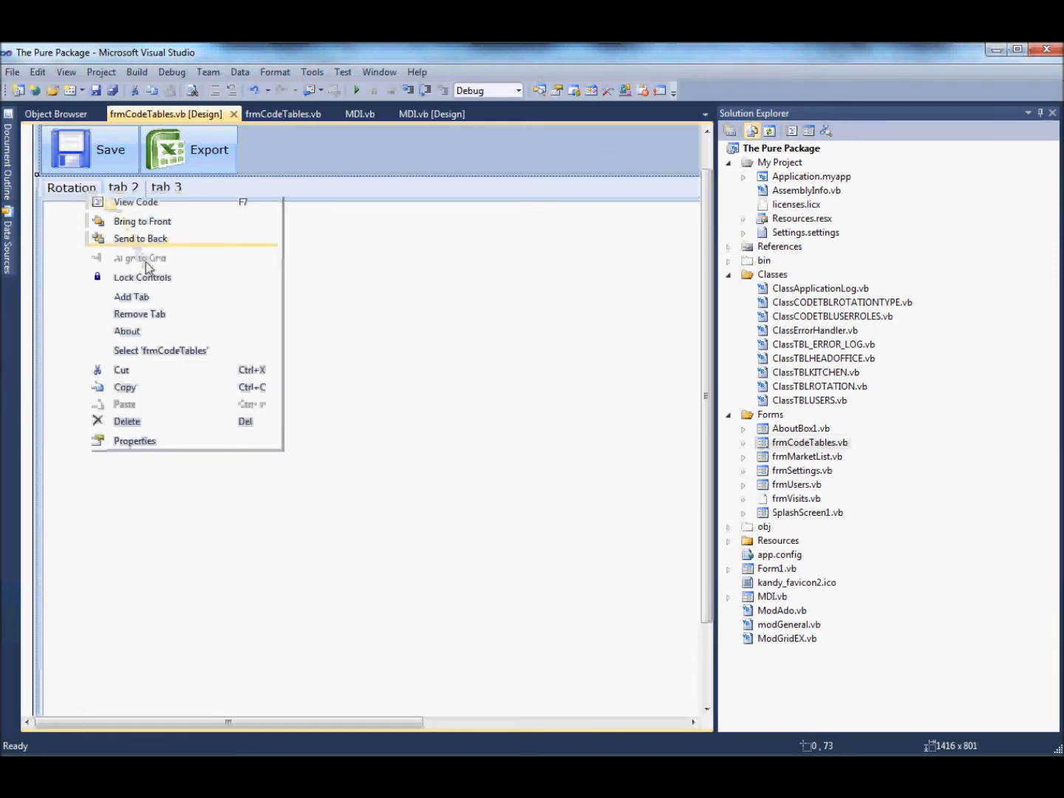
pyautogui.click(135, 440)
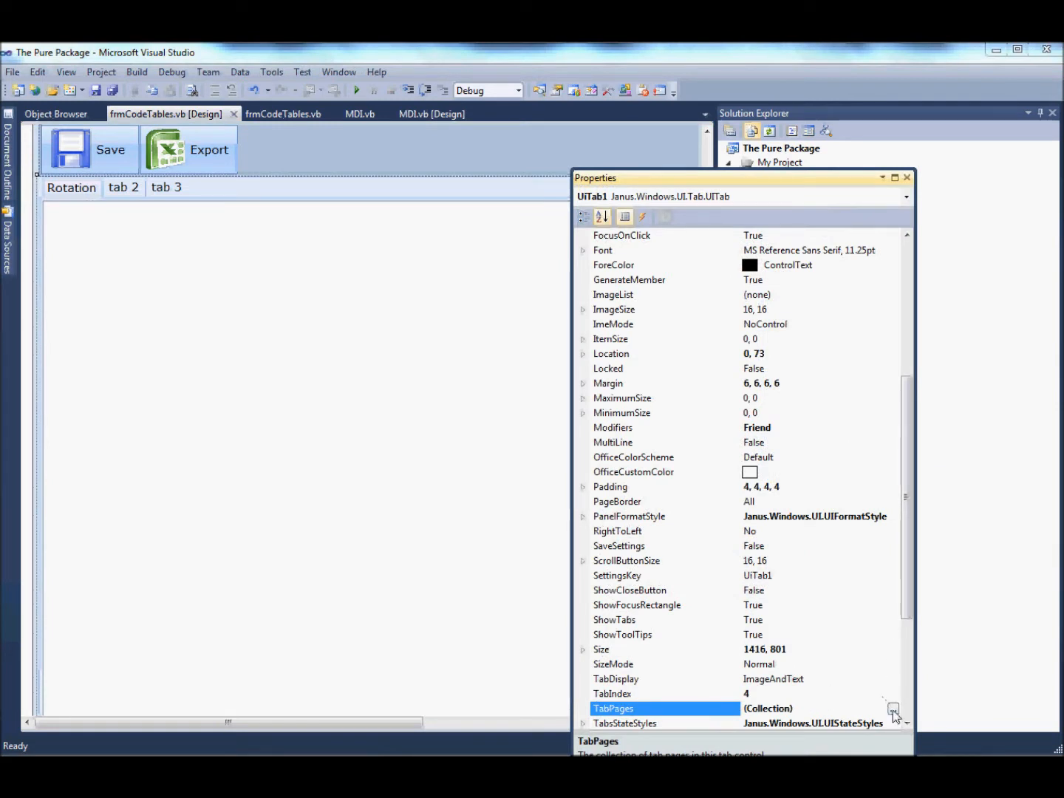
pyautogui.click(894, 710)
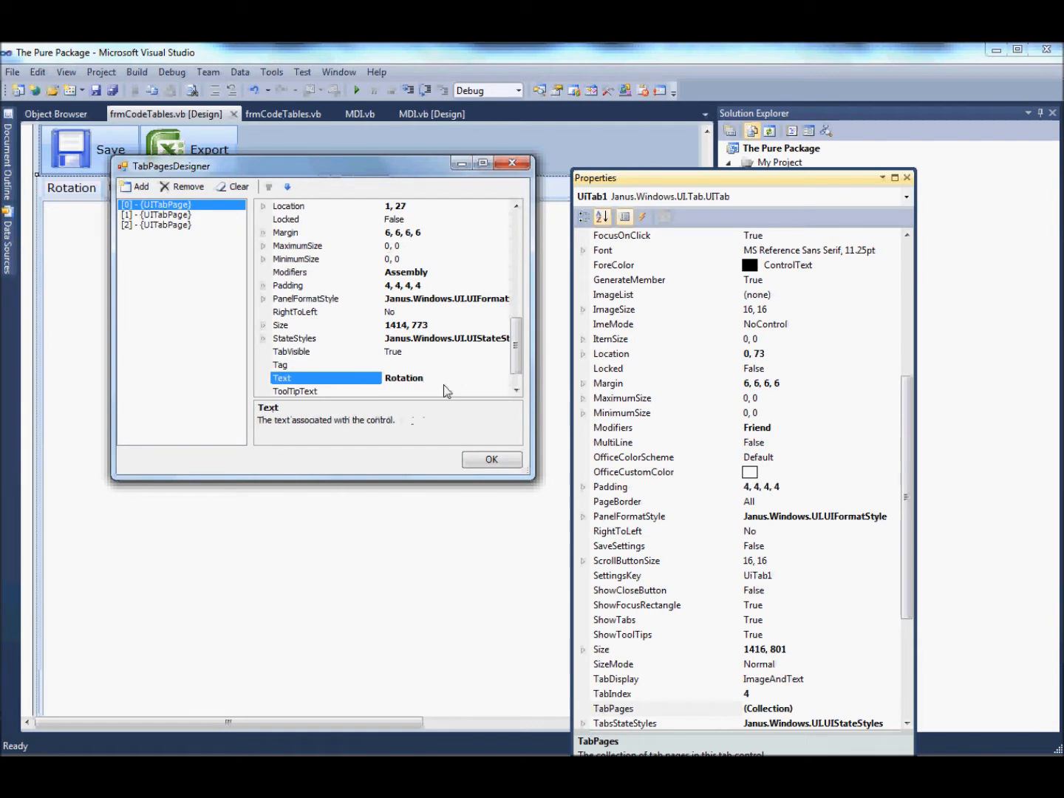
pyautogui.write('?Type')
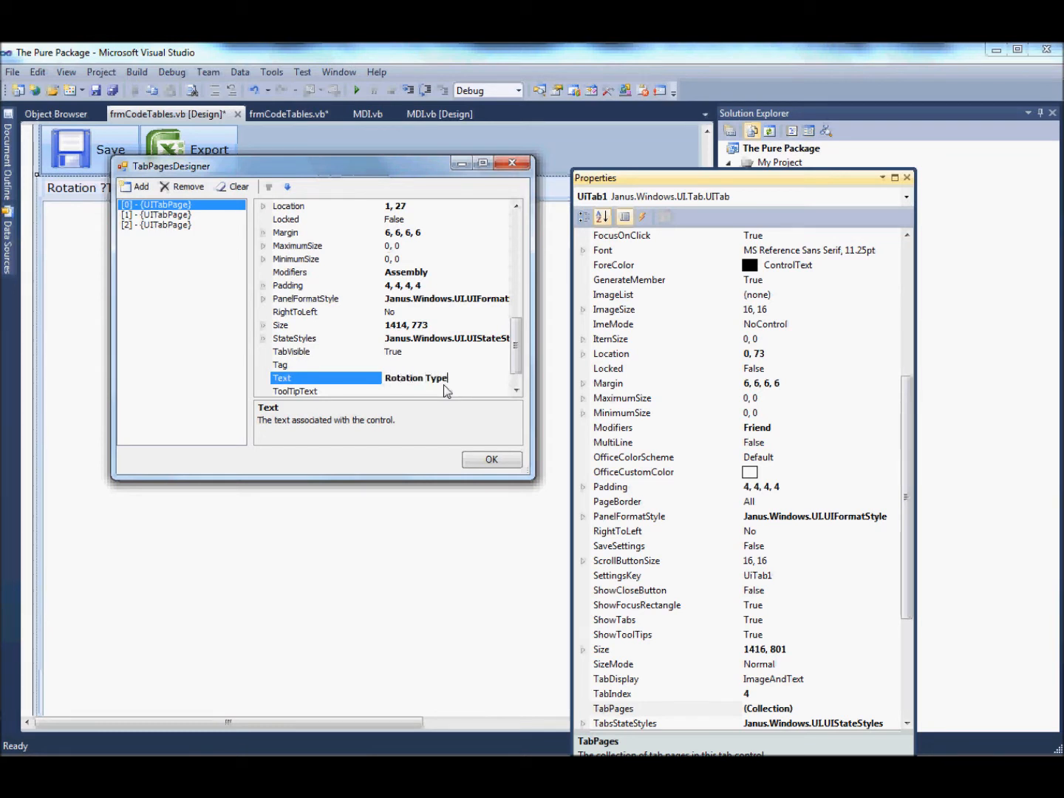
pyautogui.click(491, 459)
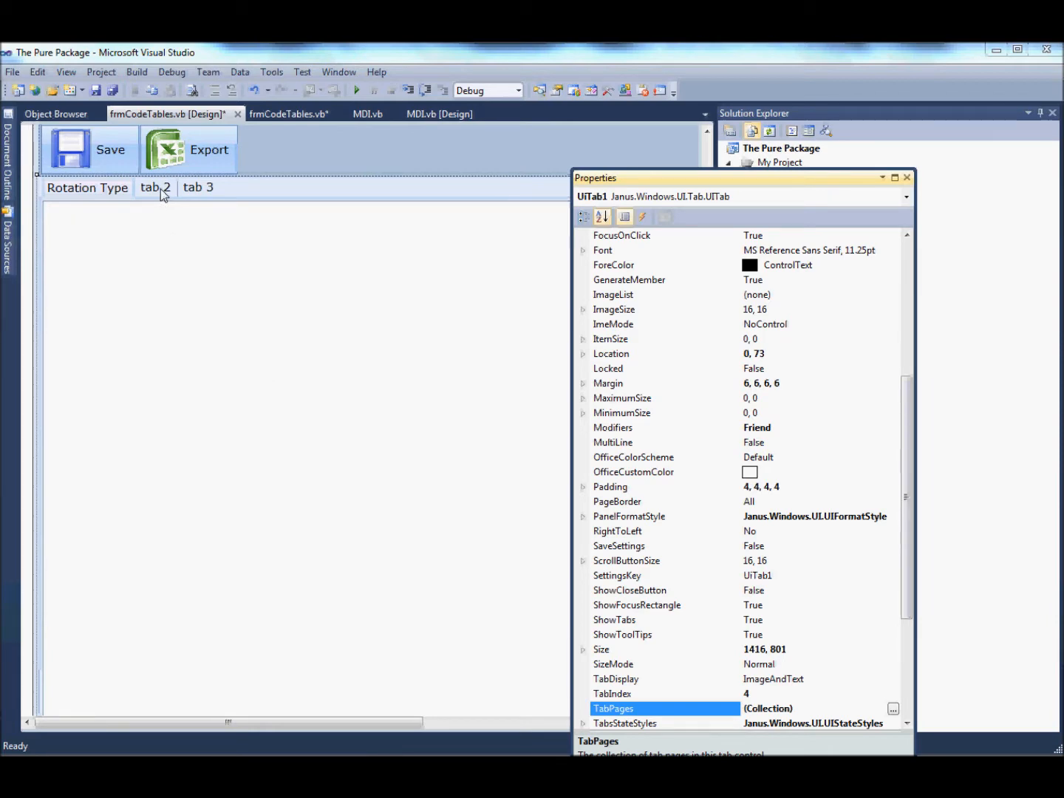
pyautogui.click(86, 187)
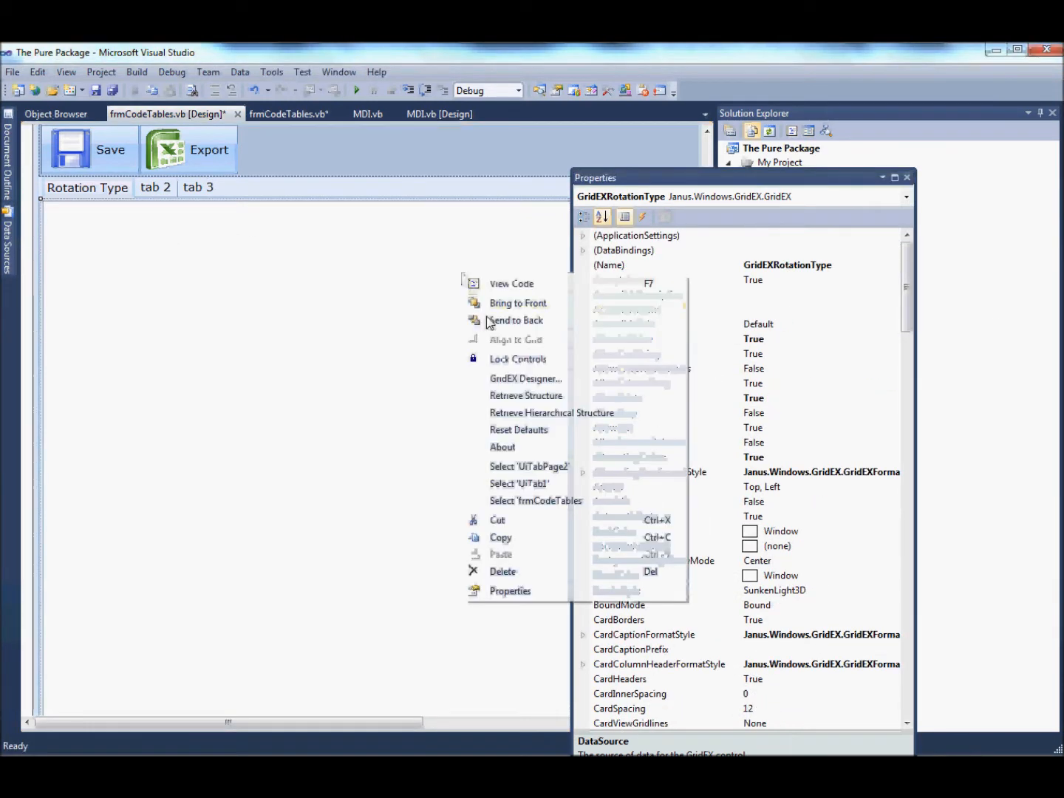
pyautogui.click(526, 378)
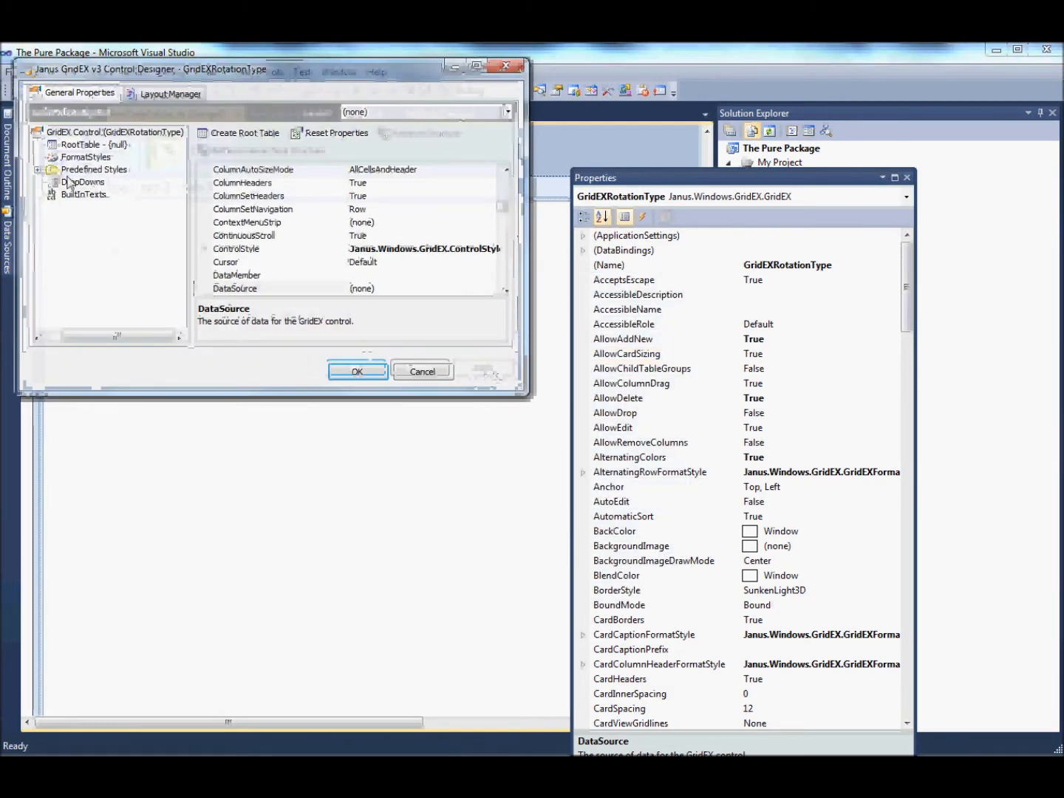
pyautogui.click(421, 371)
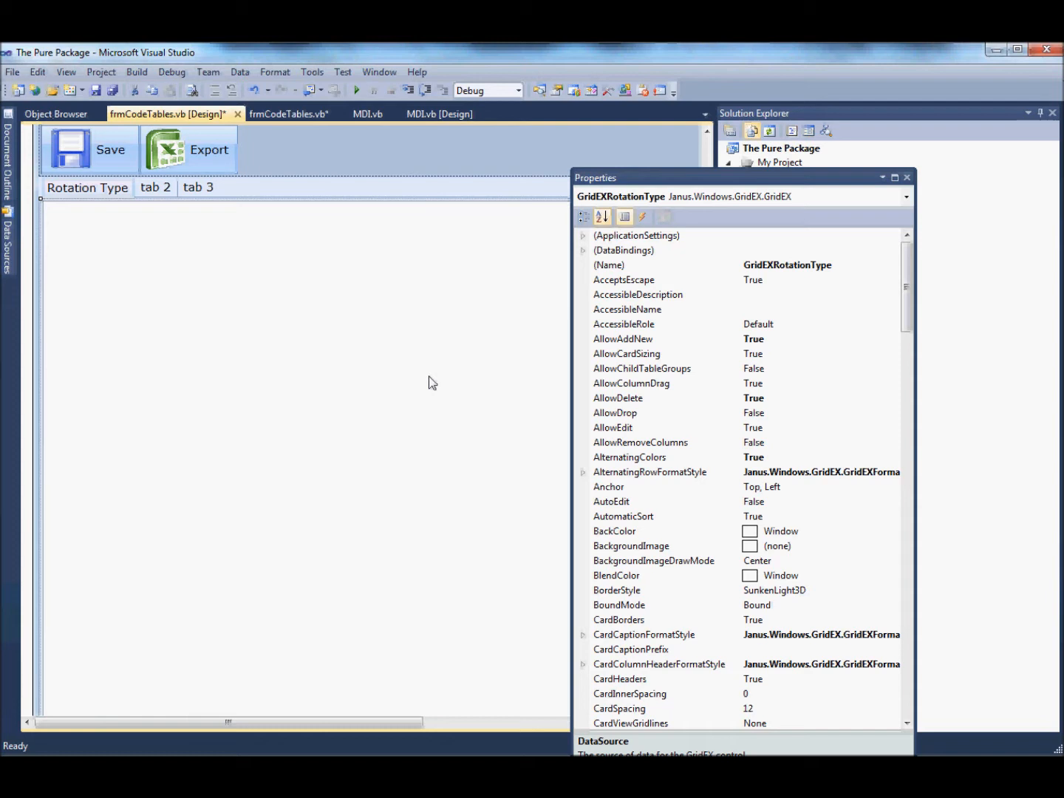
pyautogui.moveTo(412, 355)
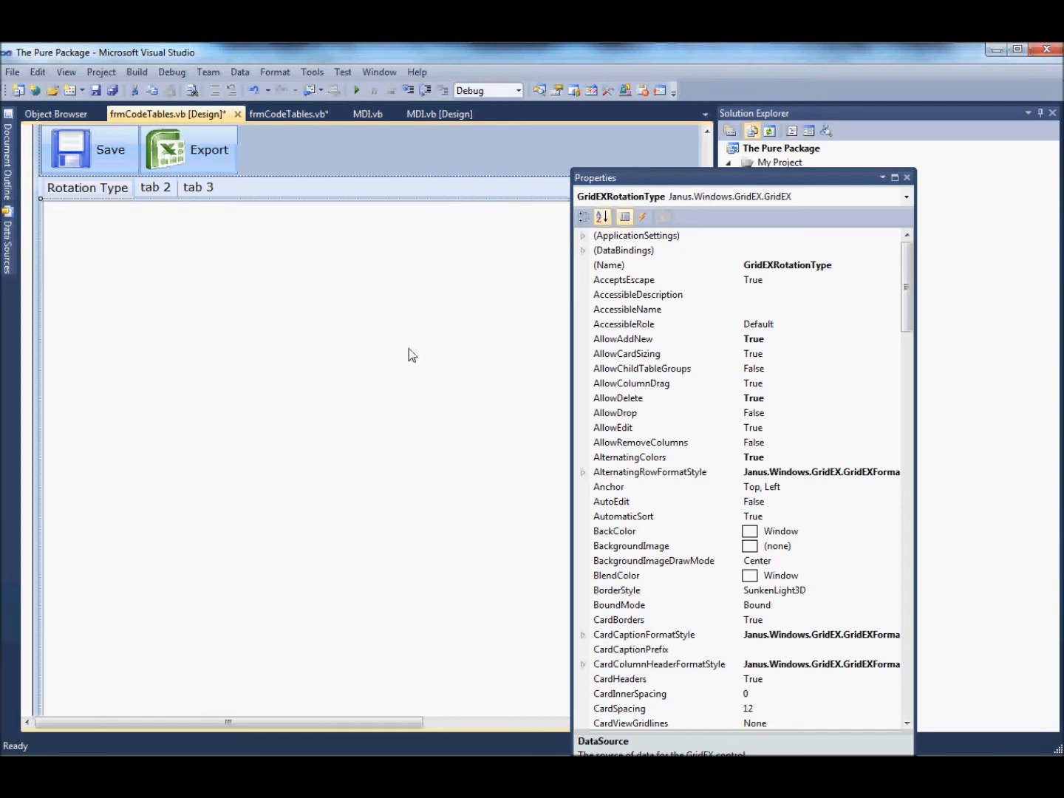
pyautogui.moveTo(297, 329)
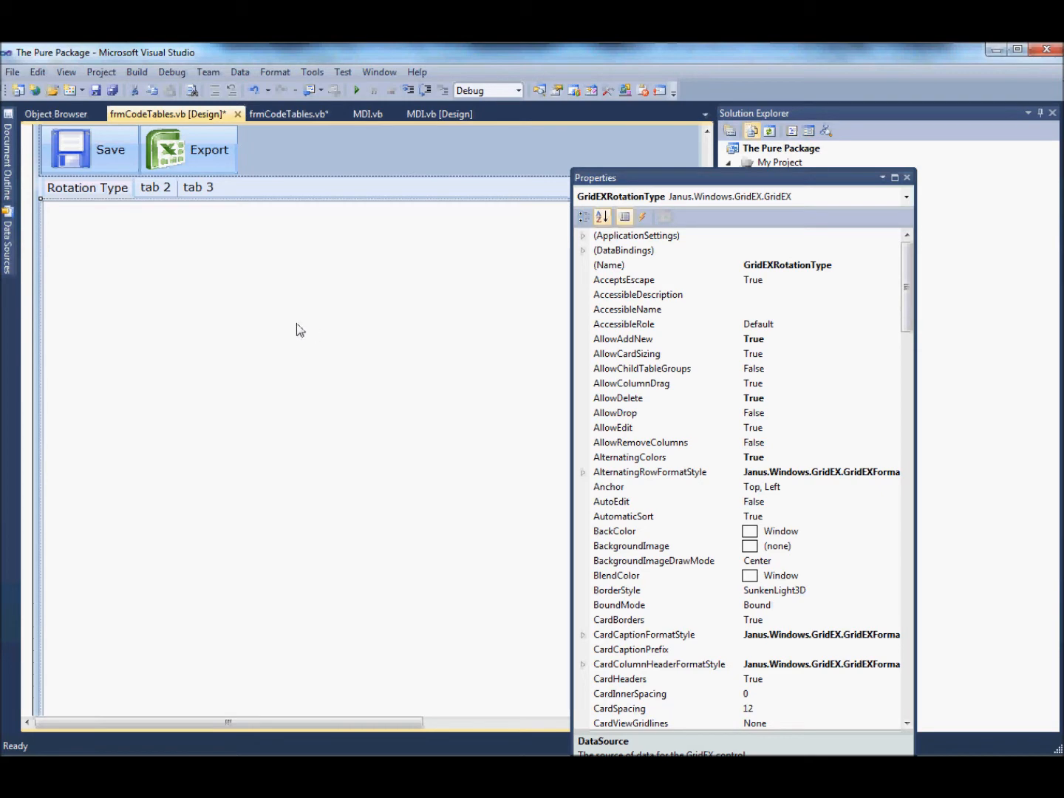
# Review the GridEX properties including VisualStyle, then close the Properties window
pyautogui.scroll(-3)
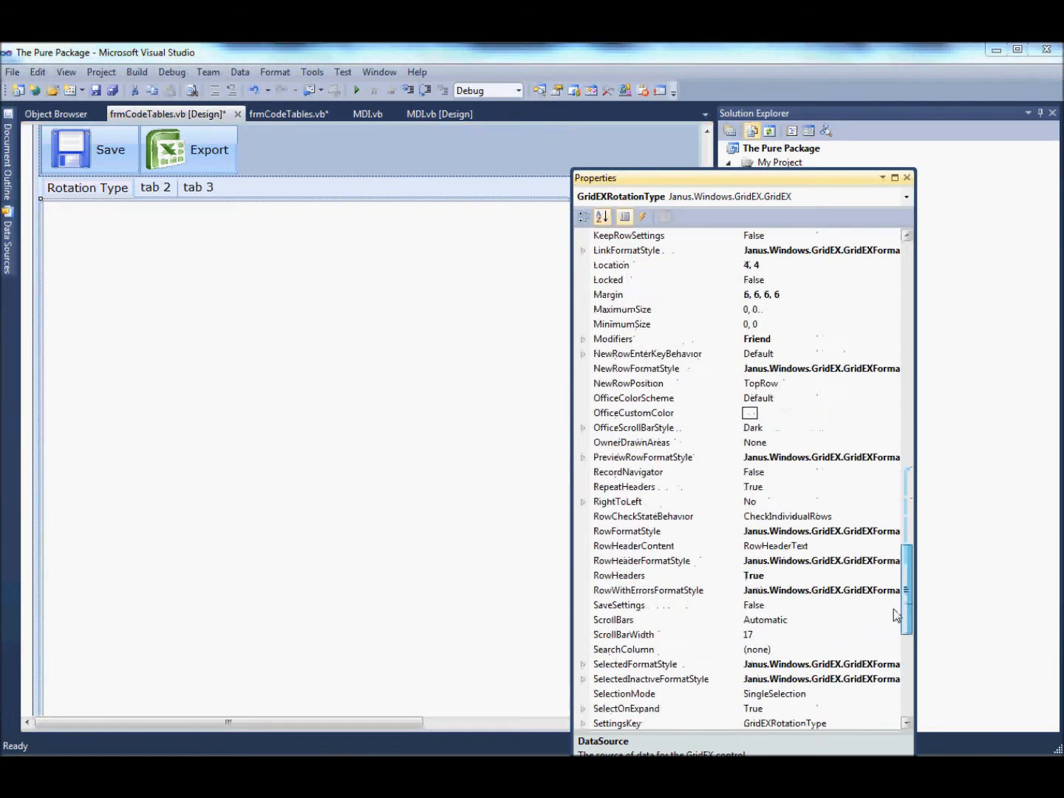
pyautogui.scroll(-3)
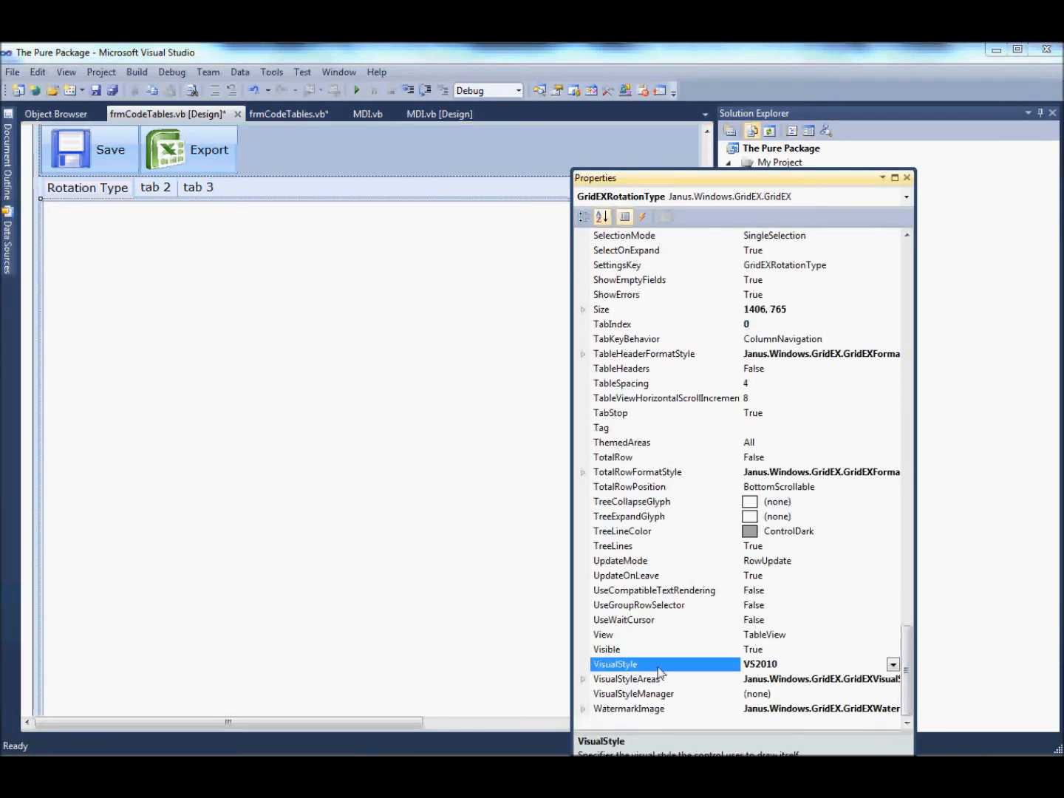
pyautogui.click(893, 664)
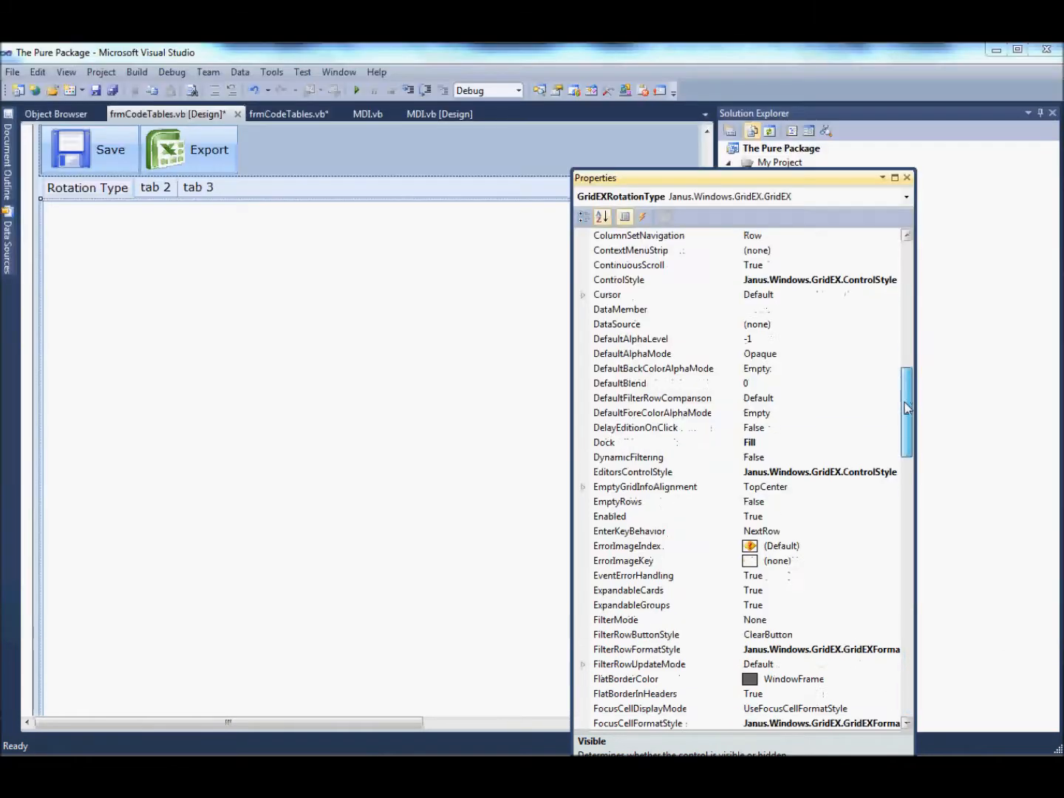
pyautogui.scroll(-3)
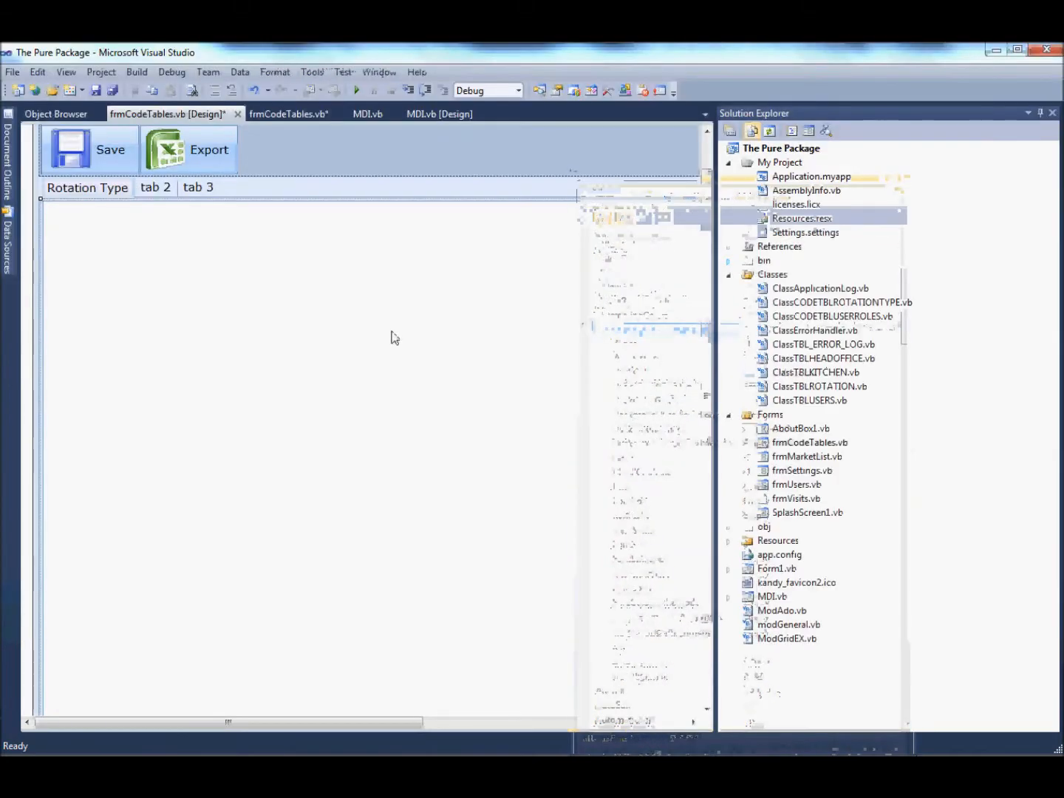
pyautogui.rightClick(395, 337)
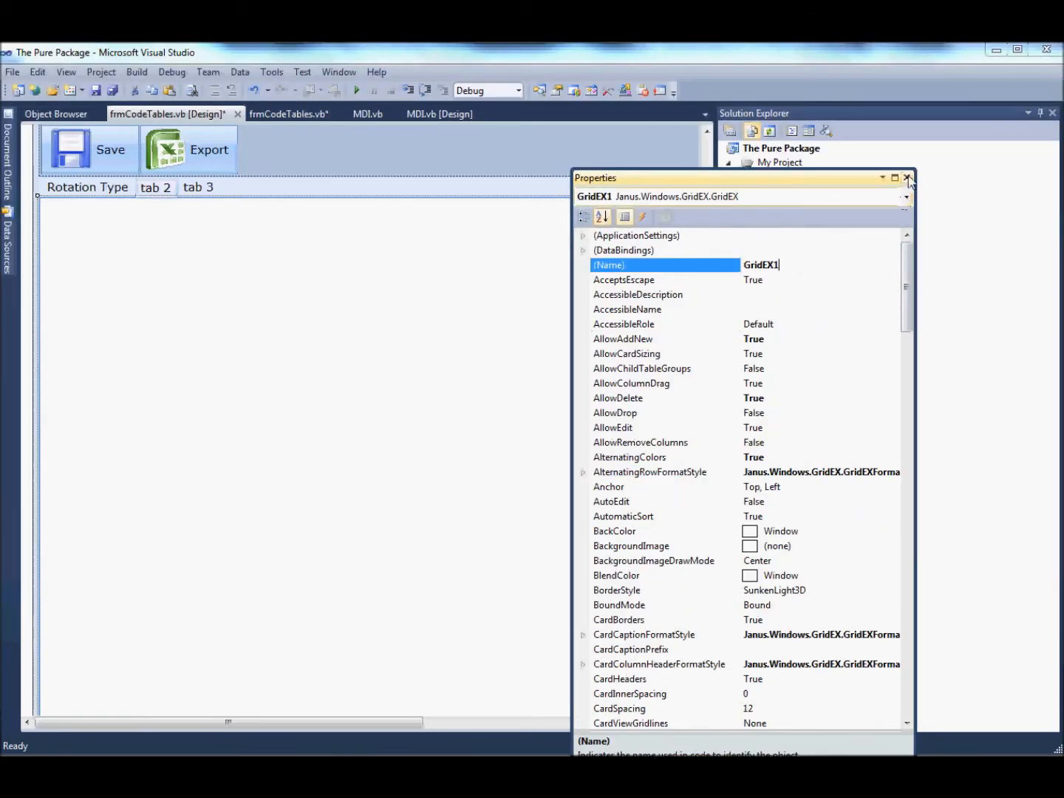
pyautogui.click(909, 177)
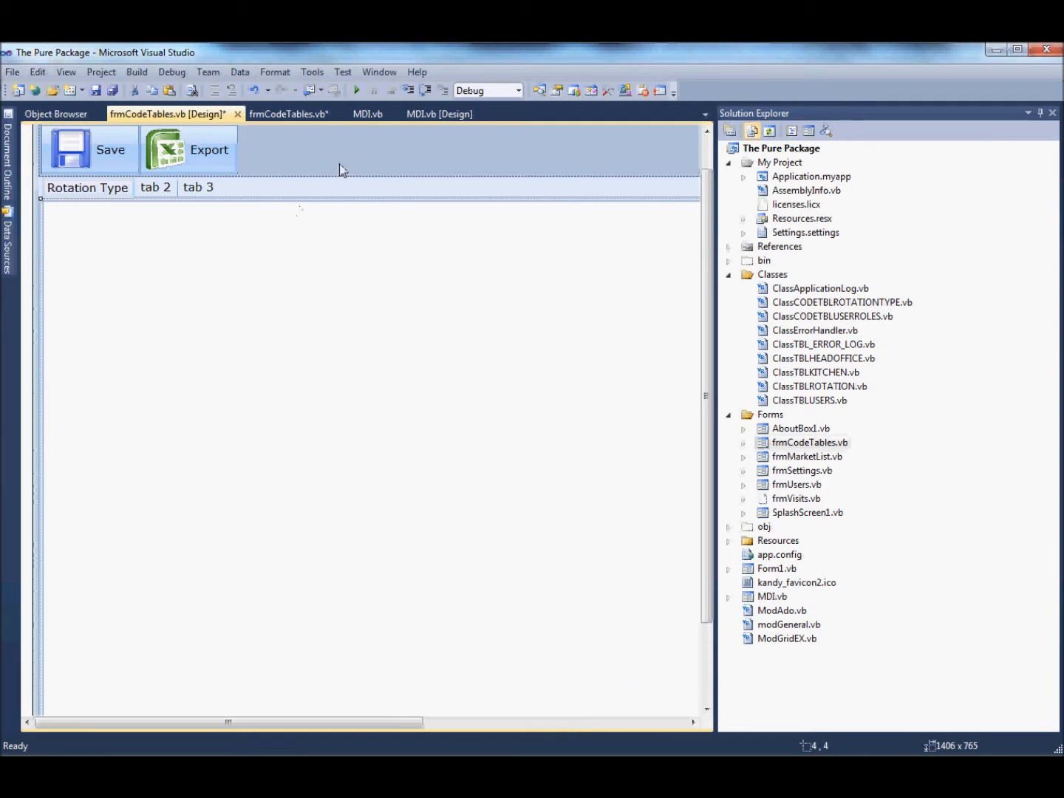
# Open frmCodeTables' code and highlight the Option Explicit/Strict and Imports lines
pyautogui.rightClick(340, 173)
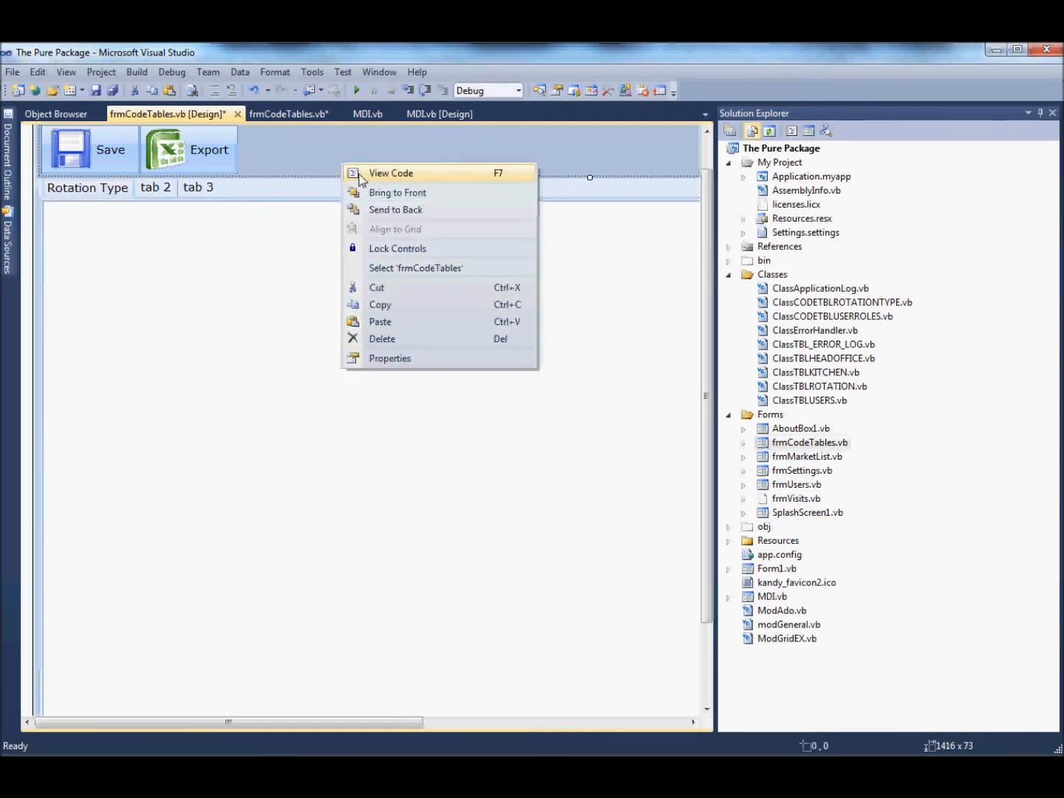
pyautogui.click(391, 173)
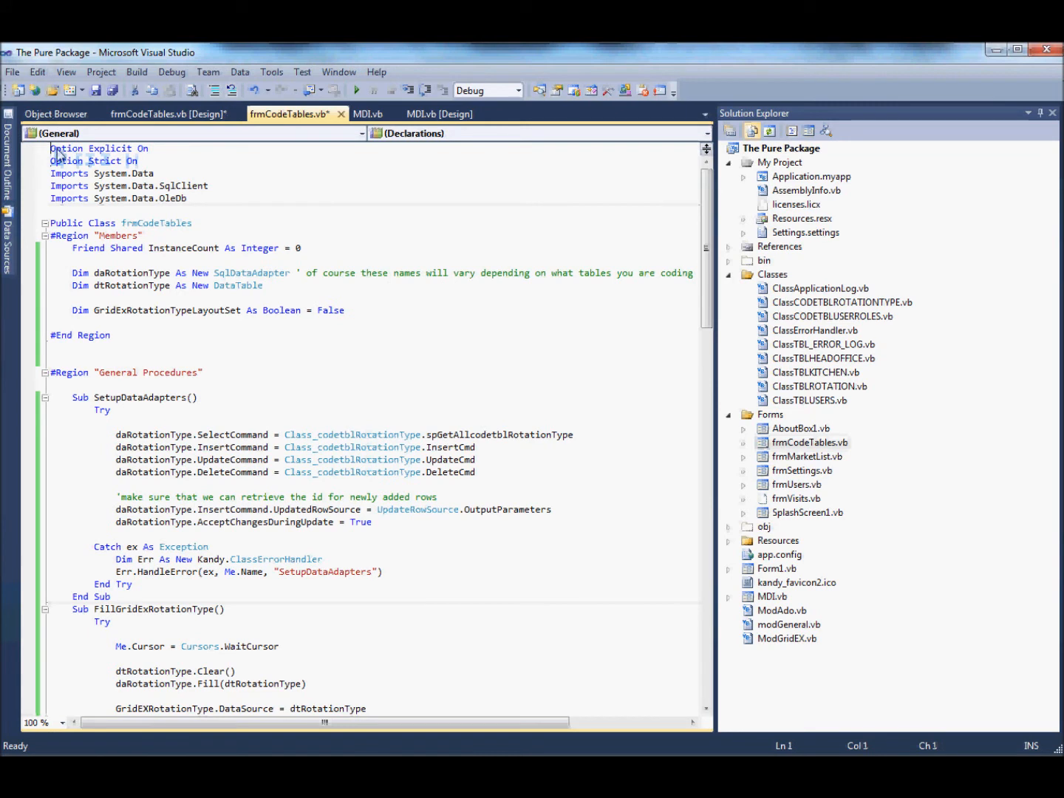
pyautogui.moveTo(48, 148); pyautogui.dragTo(144, 161)
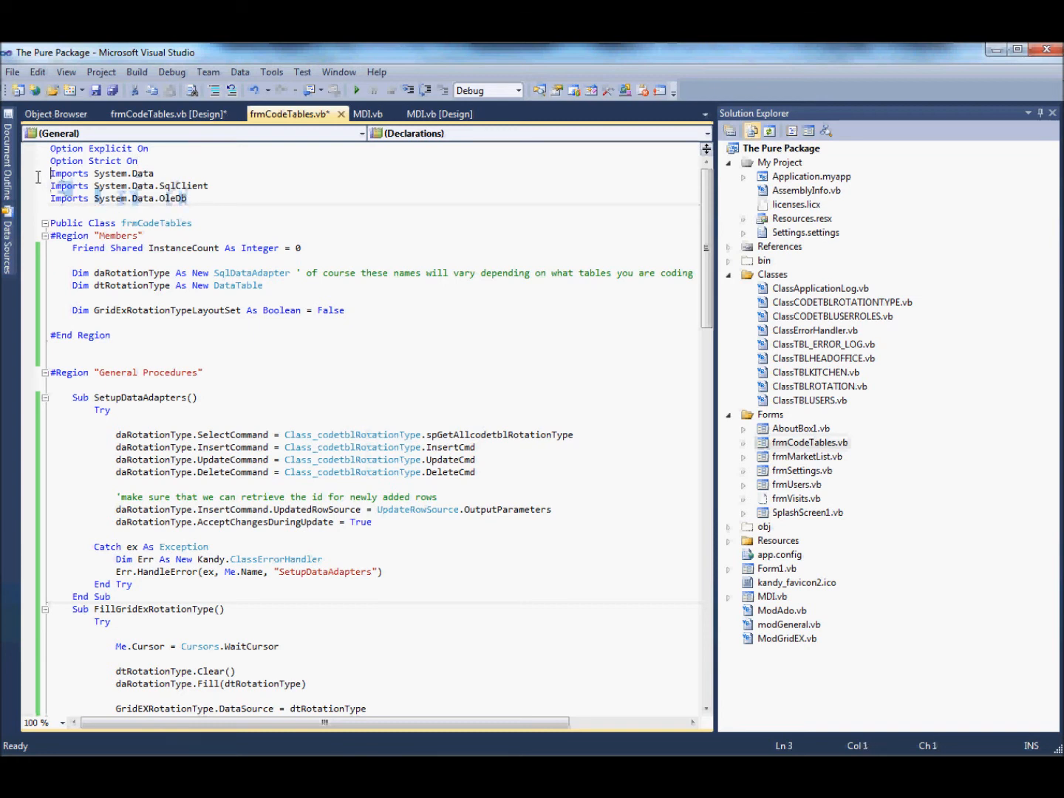
pyautogui.moveTo(50, 173); pyautogui.dragTo(209, 198)
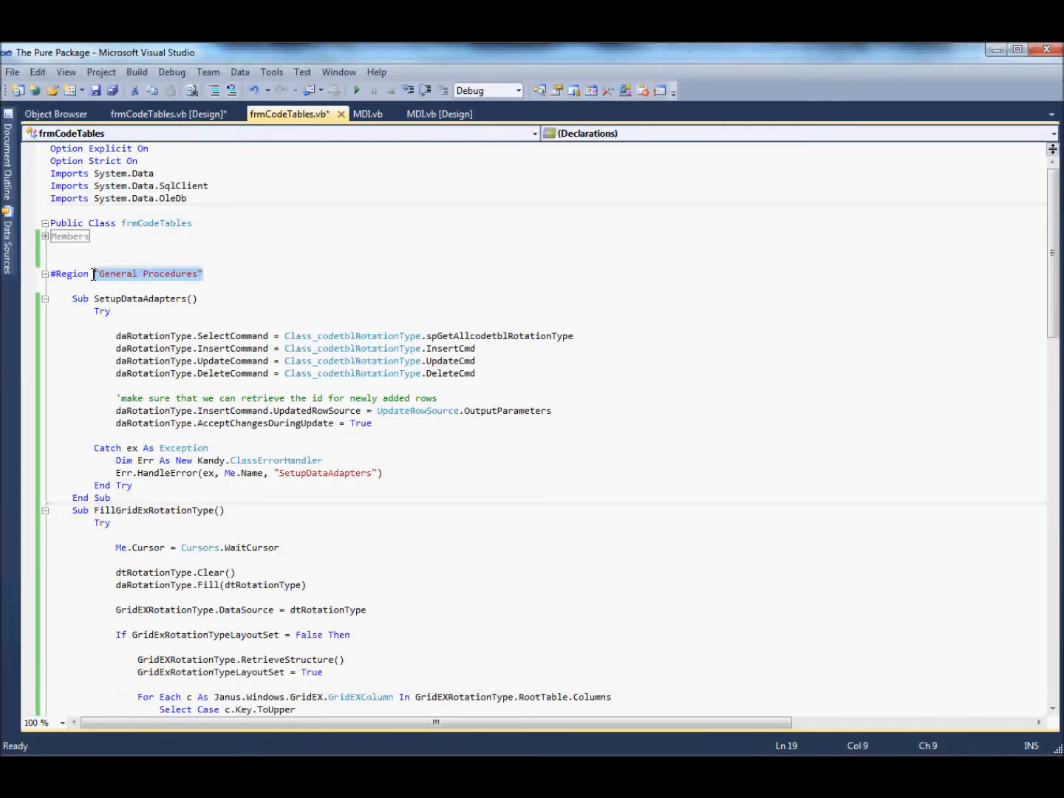
# Expand the Members region and select the InstanceCount declaration
pyautogui.click(45, 236)
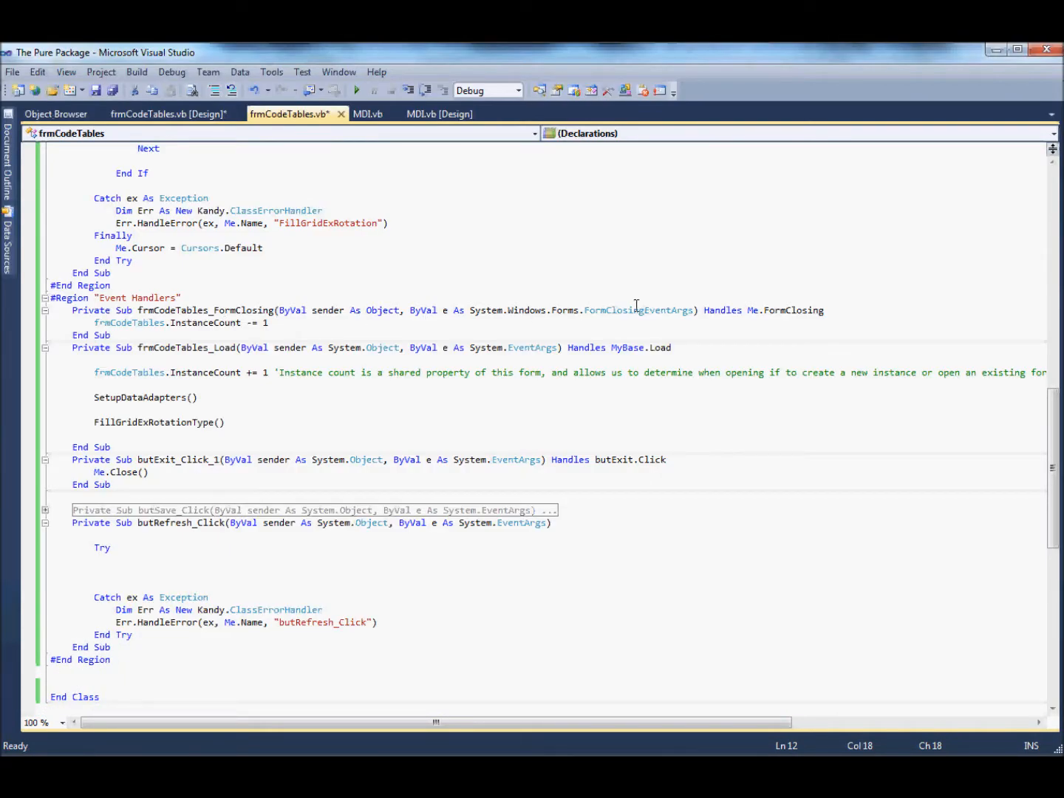
pyautogui.click(716, 310)
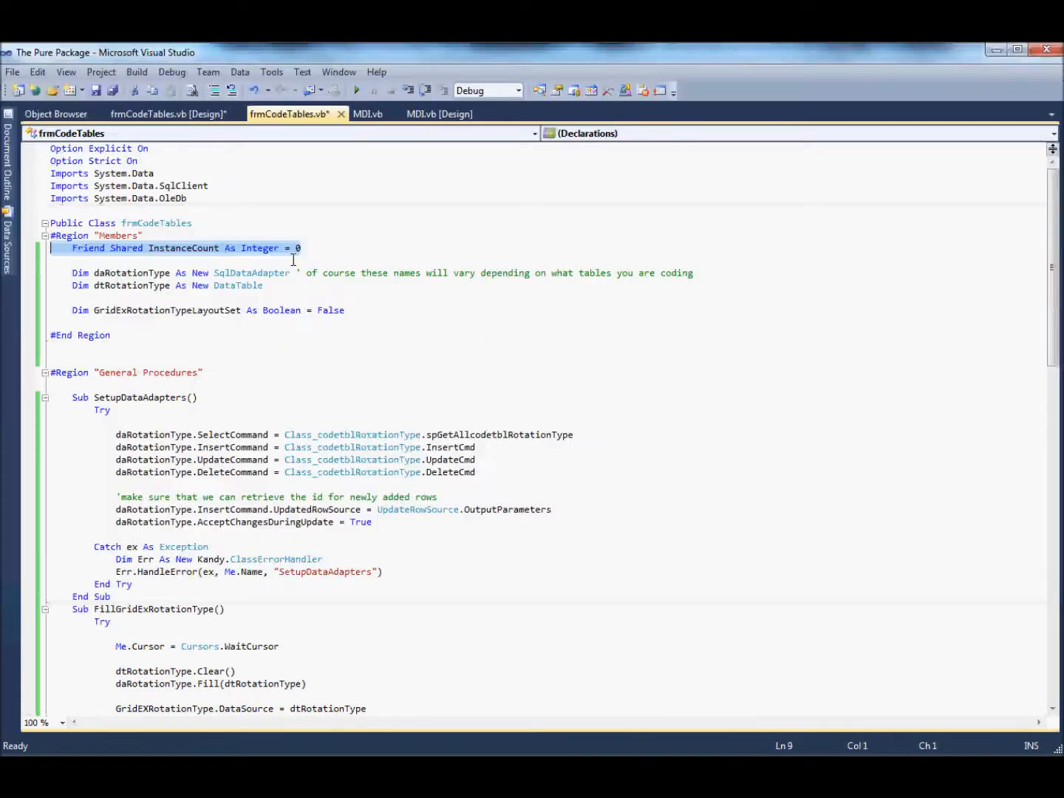
# Add the line 'daRotationType.AcceptChangesDuringUpdate = True' inside SetupDataAdapters
pyautogui.click(209, 247)
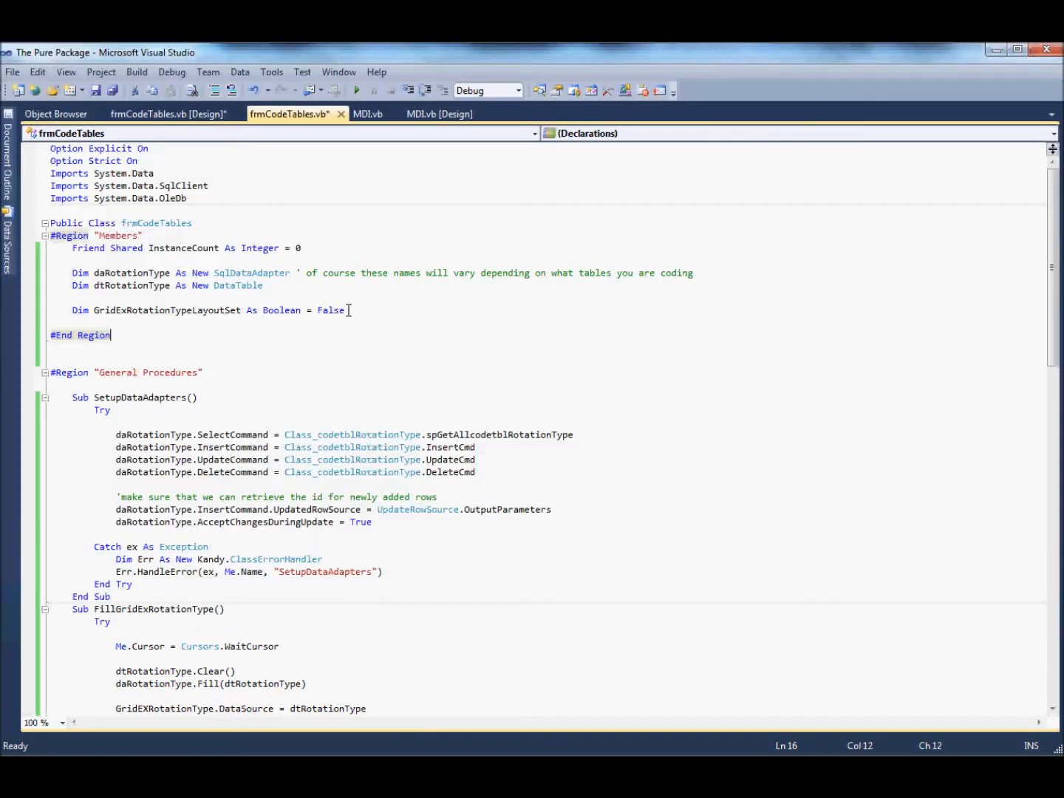
pyautogui.moveTo(332, 342)
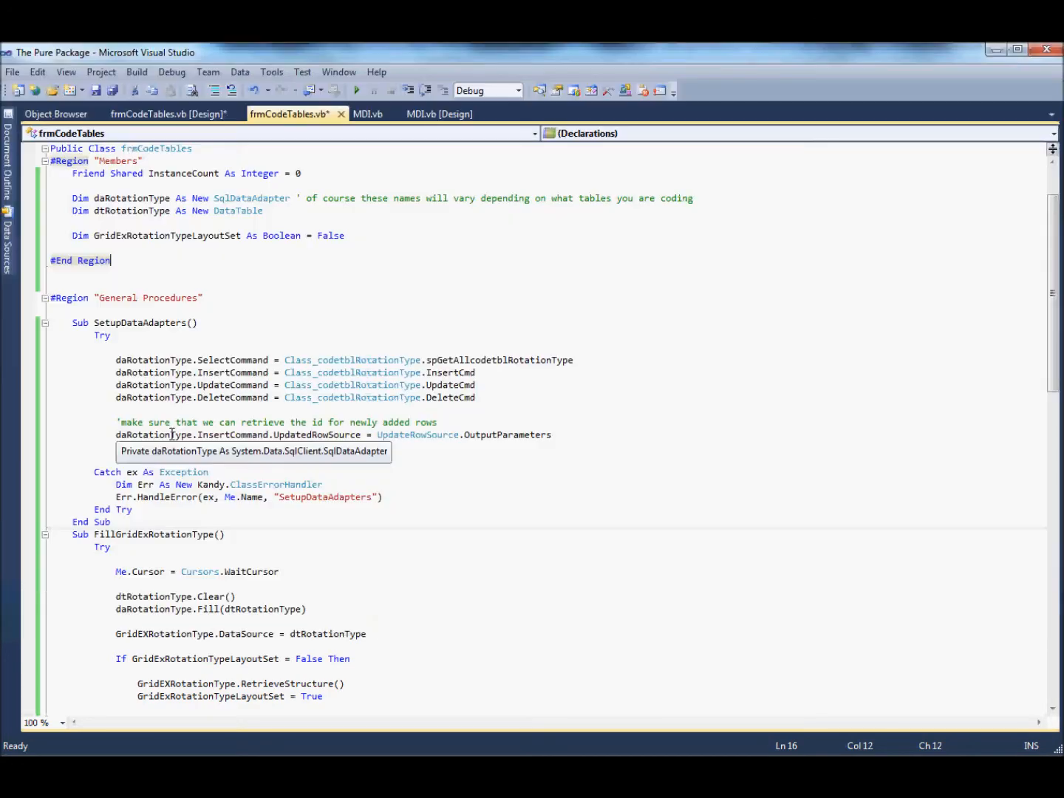
pyautogui.write('daRotationType.AcceptChangesDuringUpdate = True')
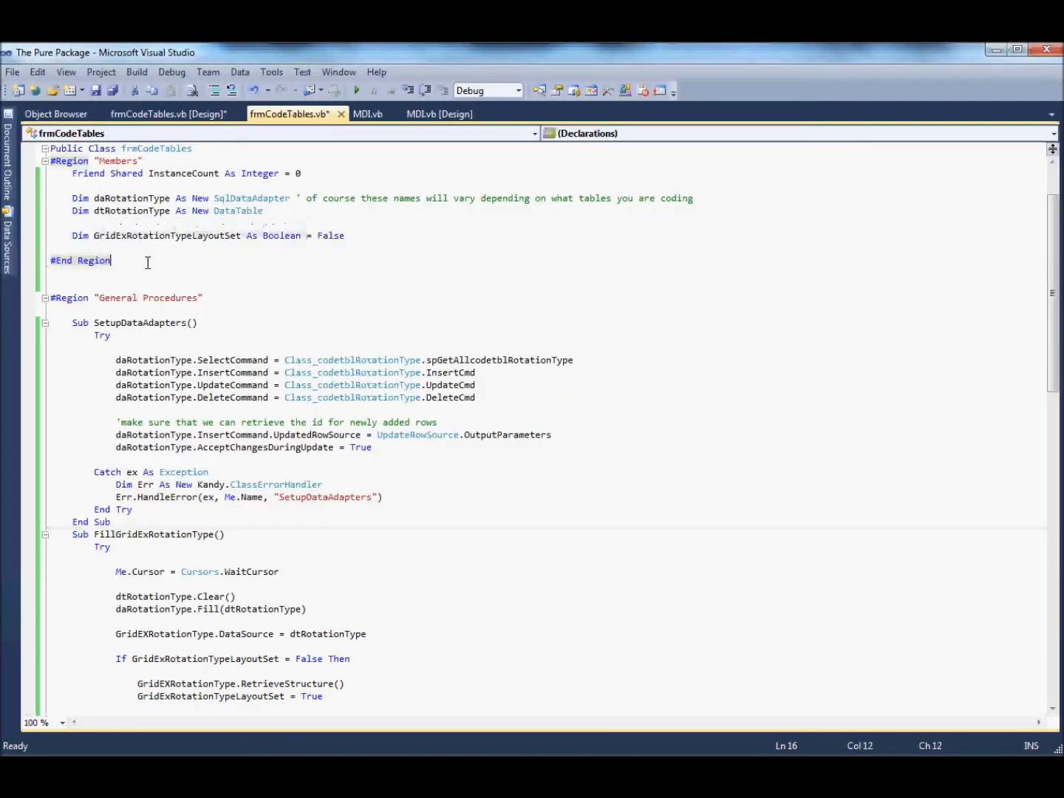
pyautogui.moveTo(133, 197)
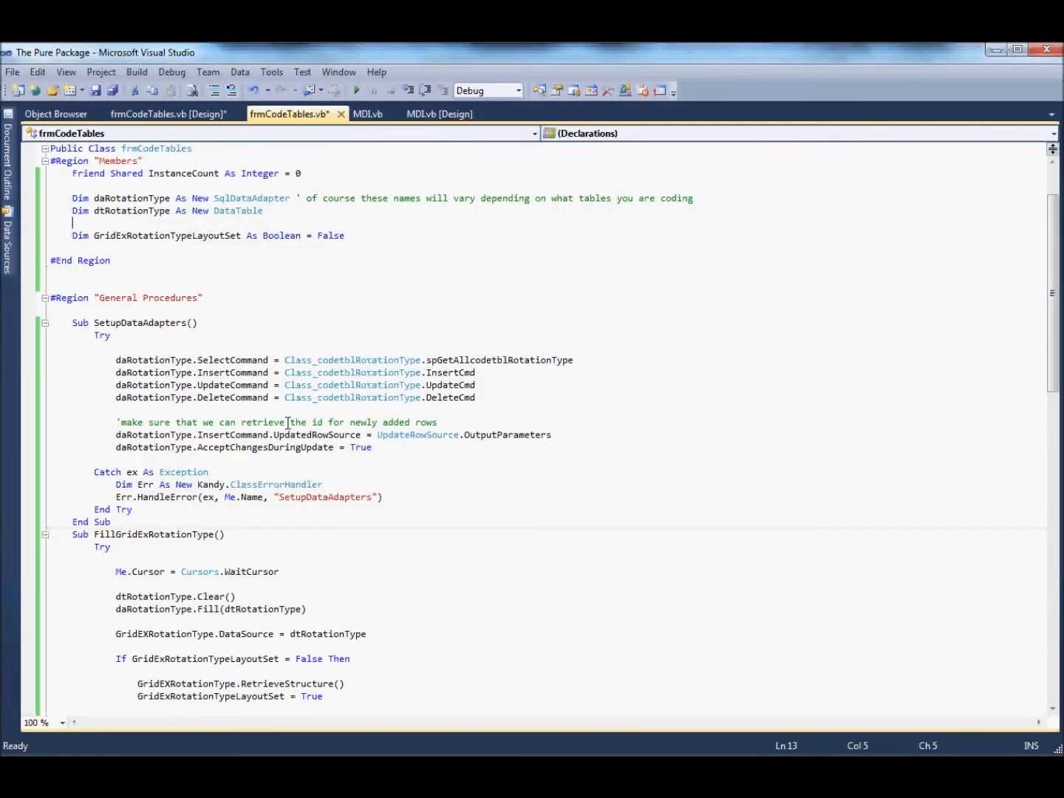
pyautogui.moveTo(139, 360)
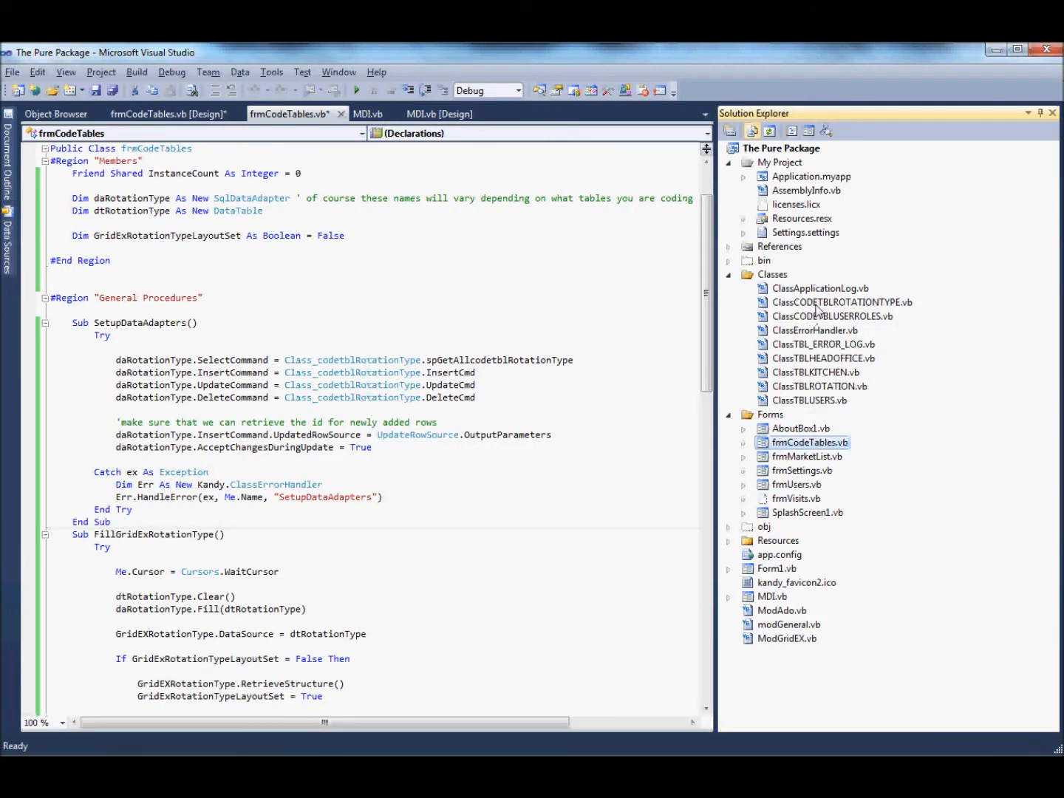
# Hide Solution Explorer and highlight spGetAllcodetblRotationType in the SelectCommand line
pyautogui.click(841, 303)
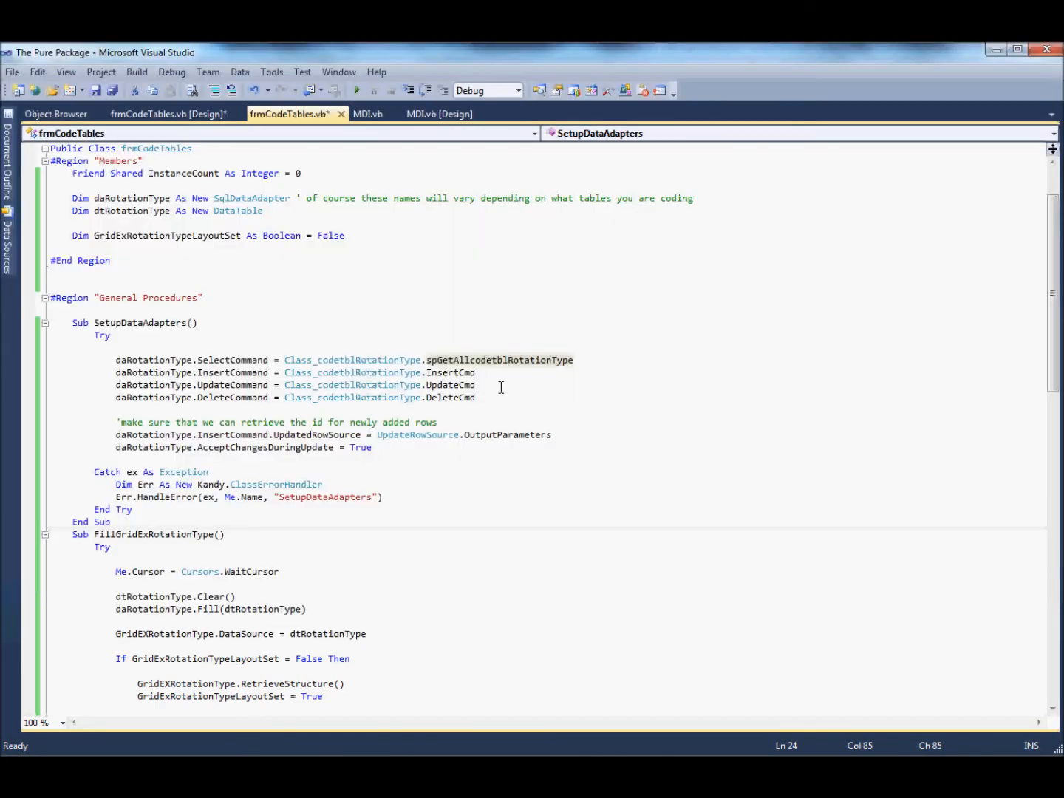
pyautogui.moveTo(451, 373)
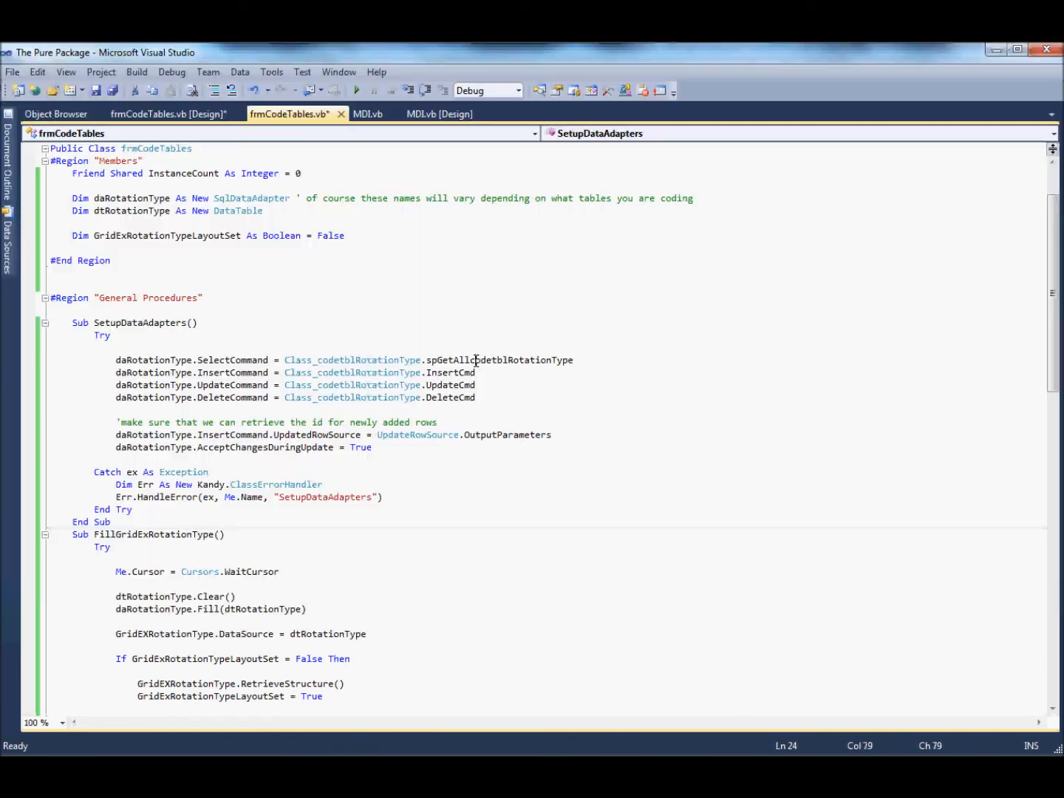
pyautogui.doubleClick(499, 360)
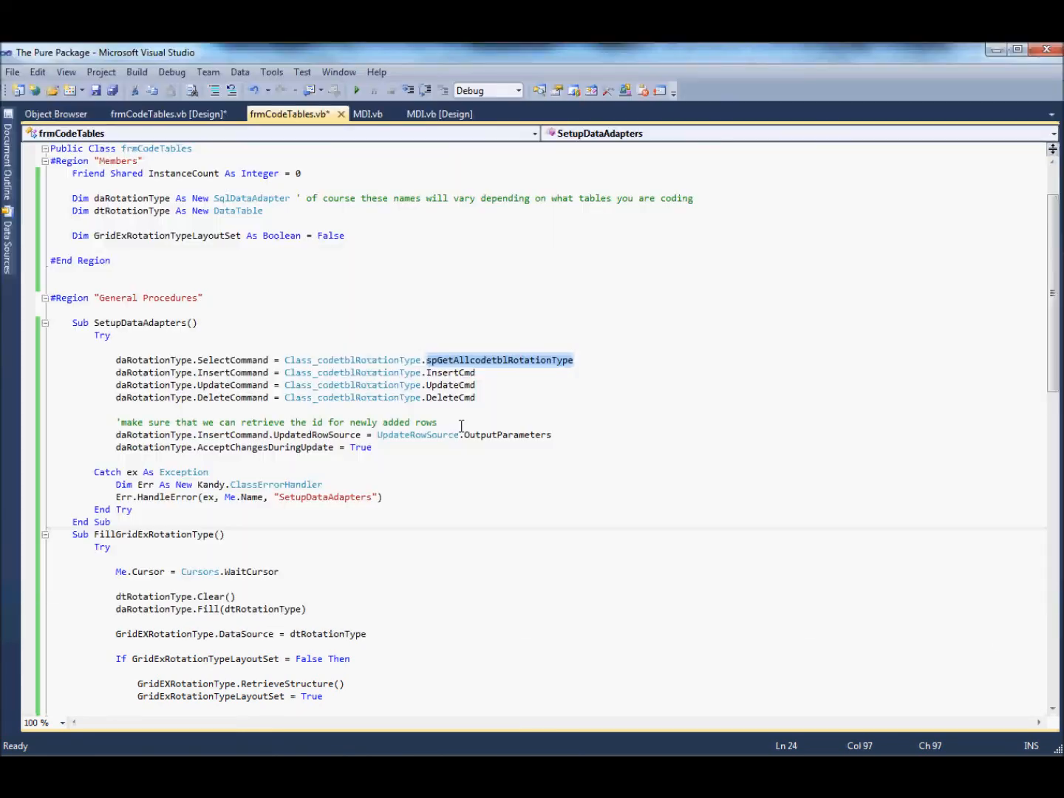